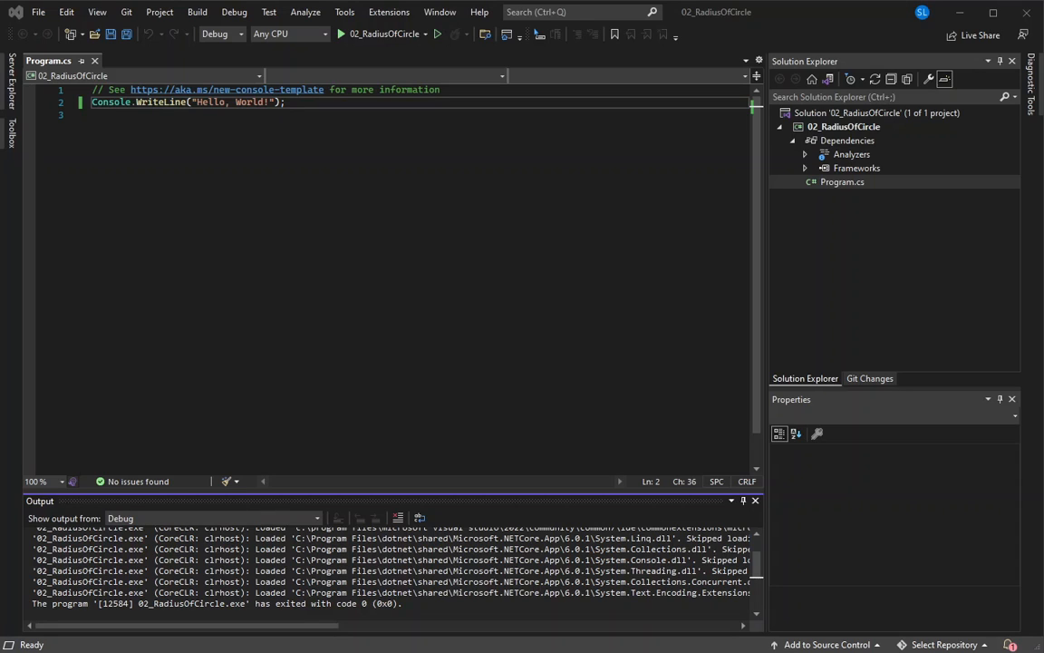
pyautogui.moveTo(312, 236)
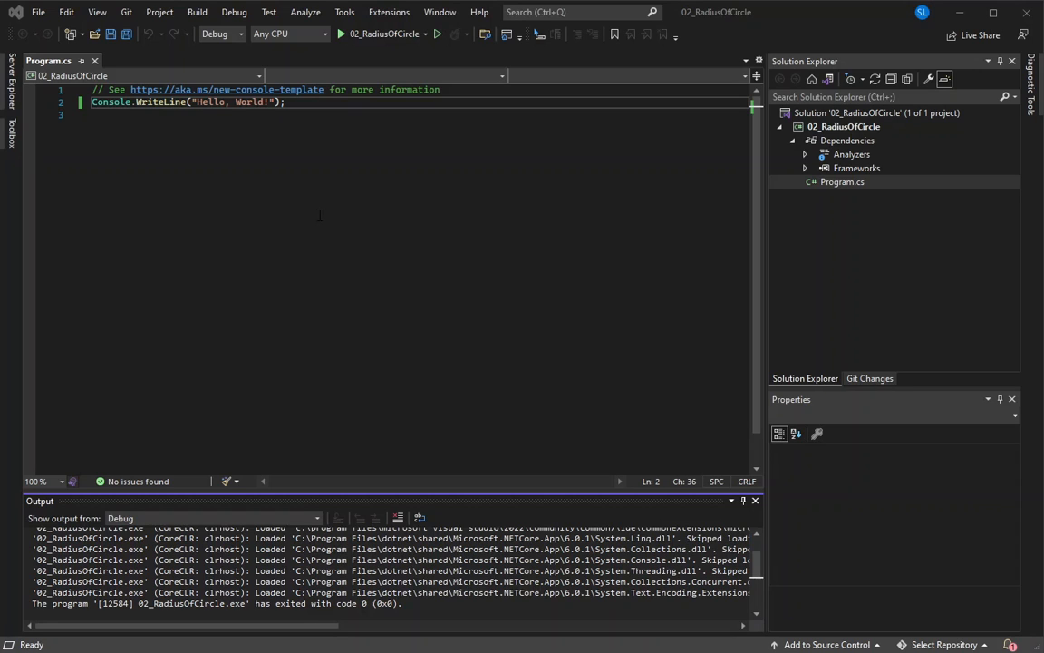
pyautogui.moveTo(479, 11)
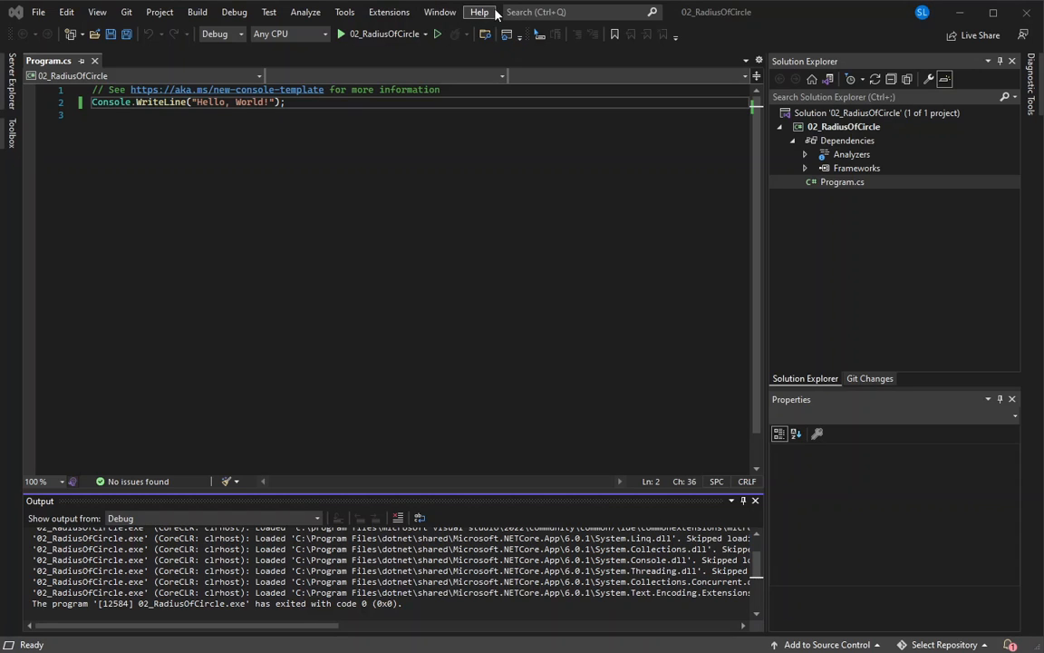
# Check the Visual Studio version information from the Help menu and dismiss it
pyautogui.click(478, 11)
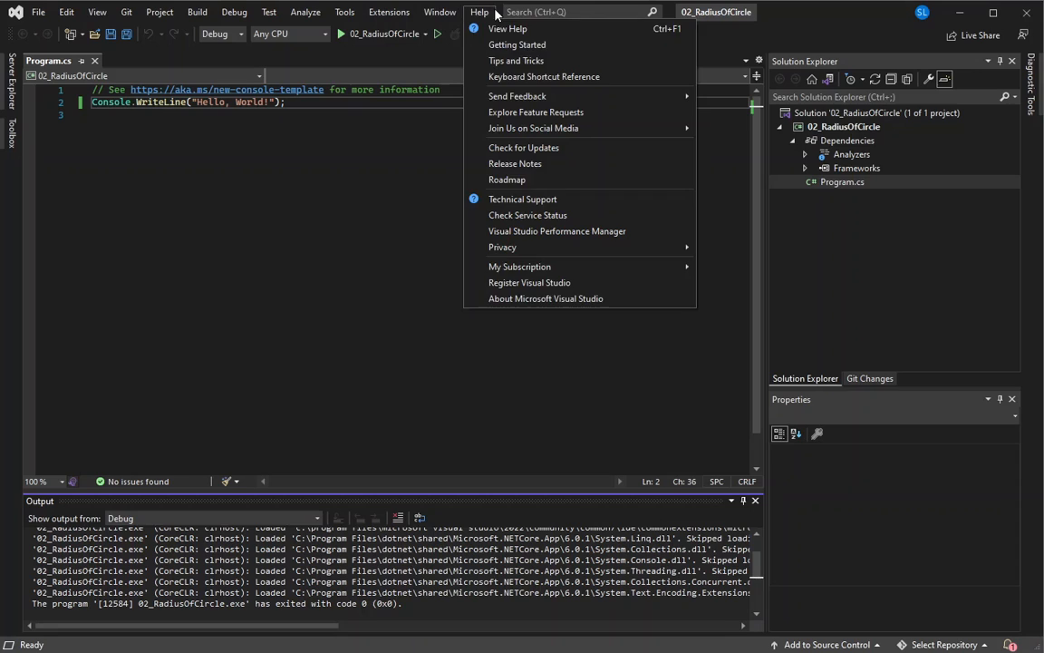
pyautogui.moveTo(507, 29)
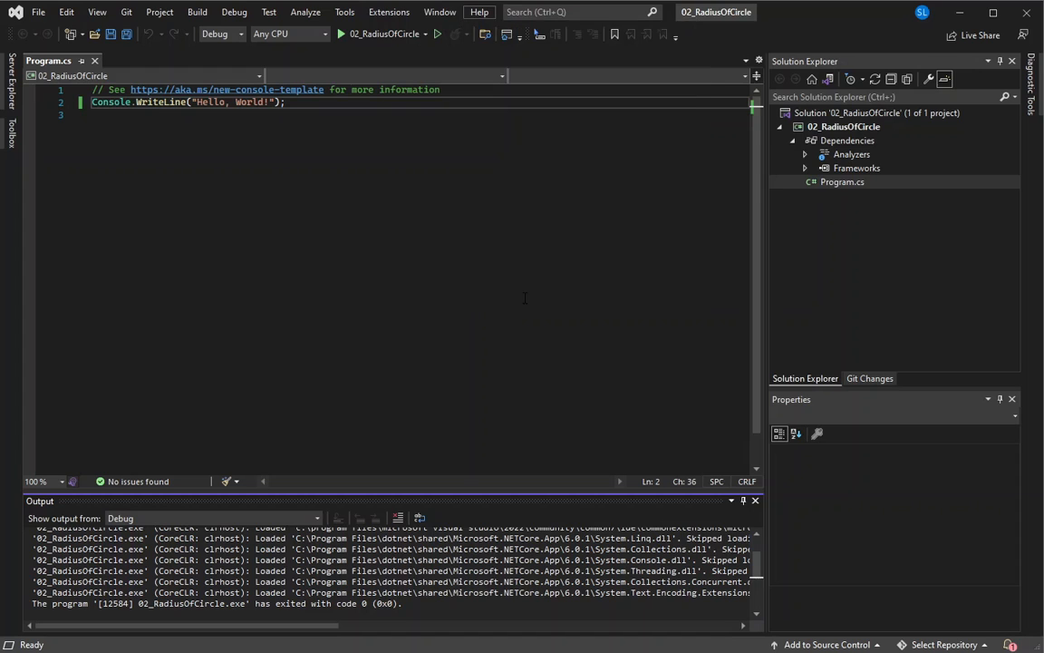
pyautogui.click(478, 10)
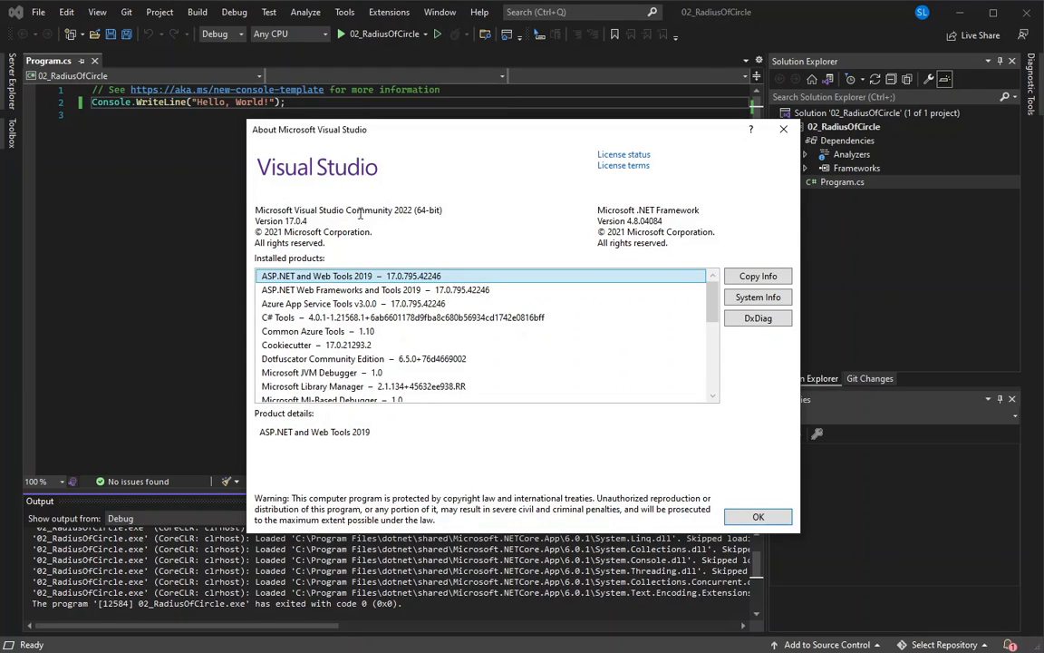
pyautogui.doubleClick(369, 211)
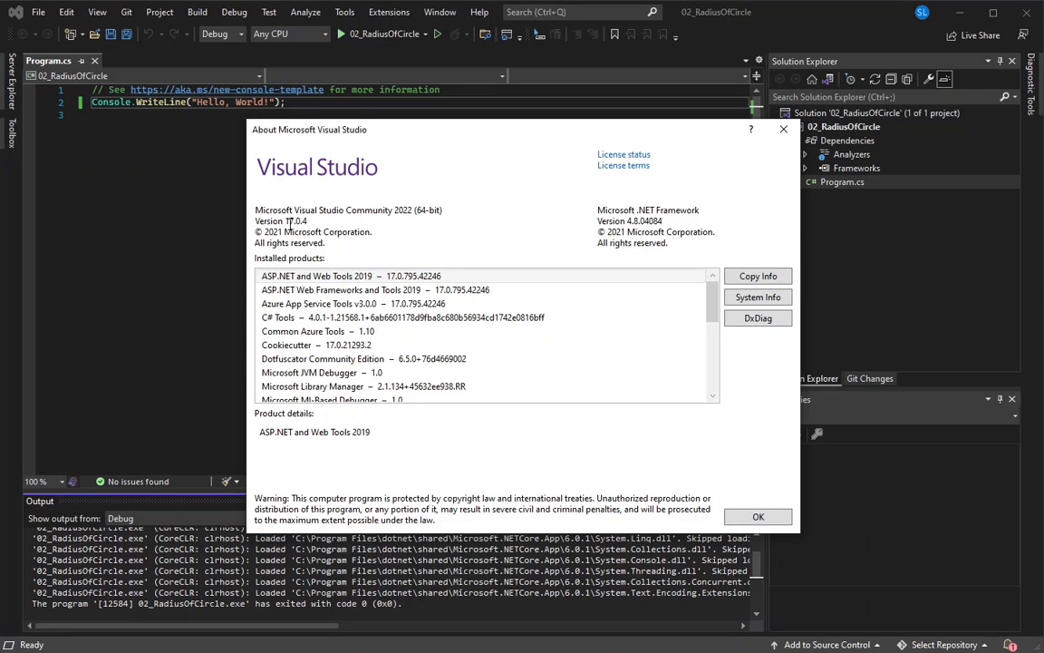
pyautogui.moveTo(312, 234)
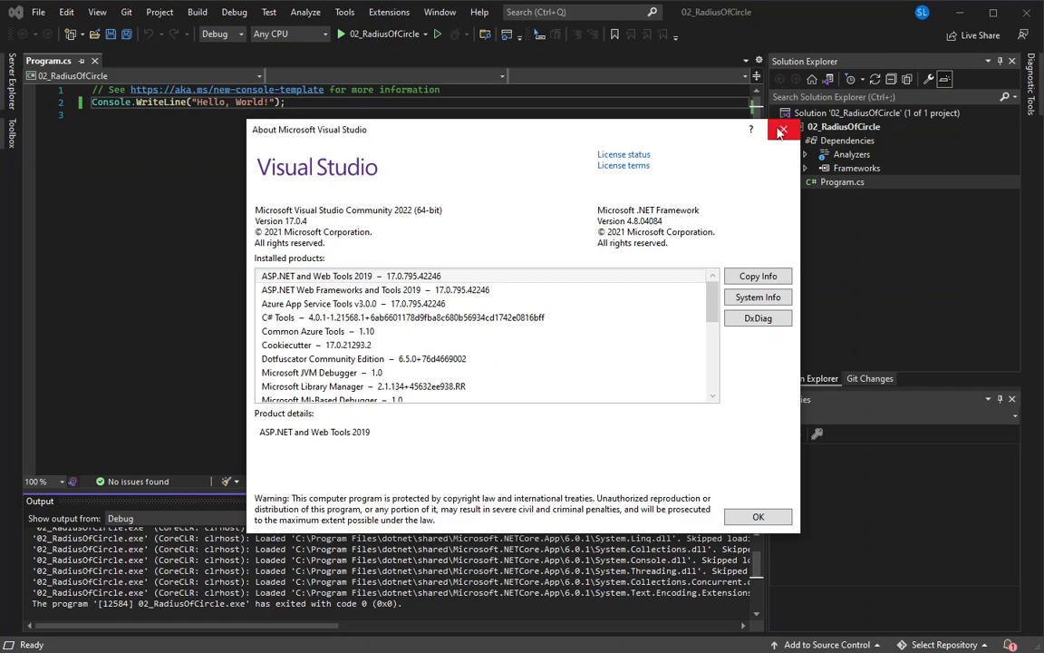
pyautogui.click(779, 131)
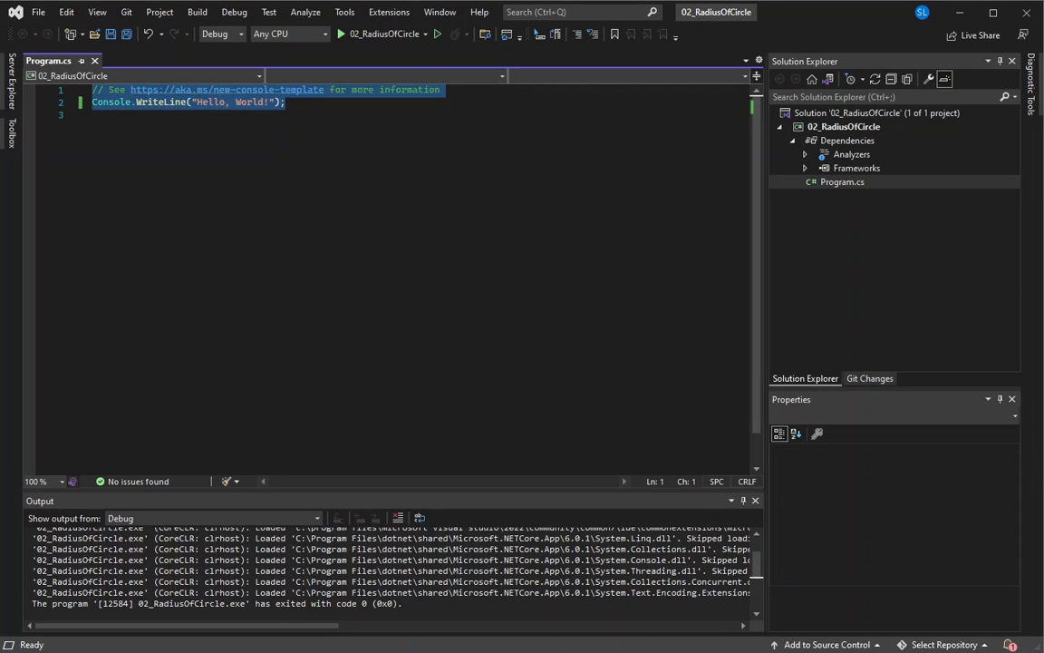
pyautogui.moveTo(207, 252)
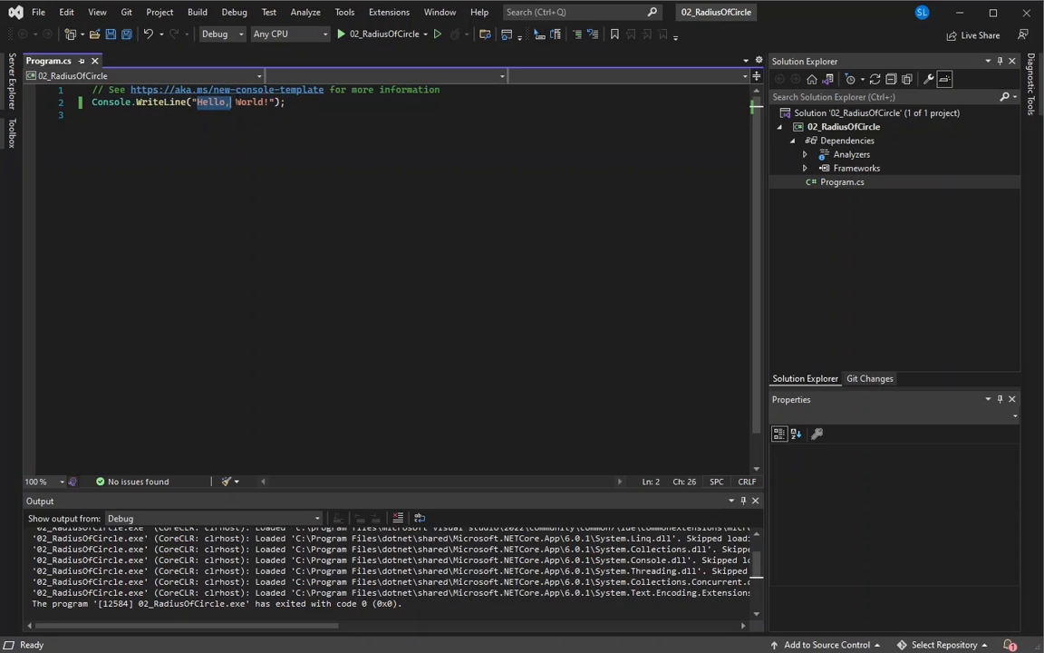
# Replace the Hello greeting with a "Name : " prompt and read the reply into string fName
pyautogui.doubleClick(251, 101)
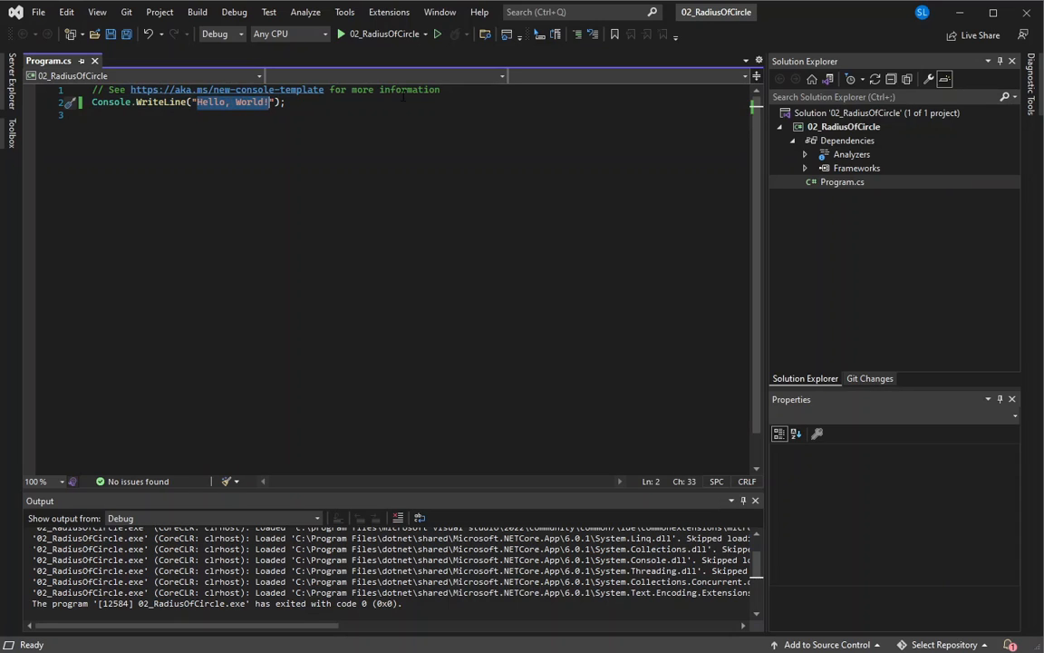
pyautogui.write('Nam')
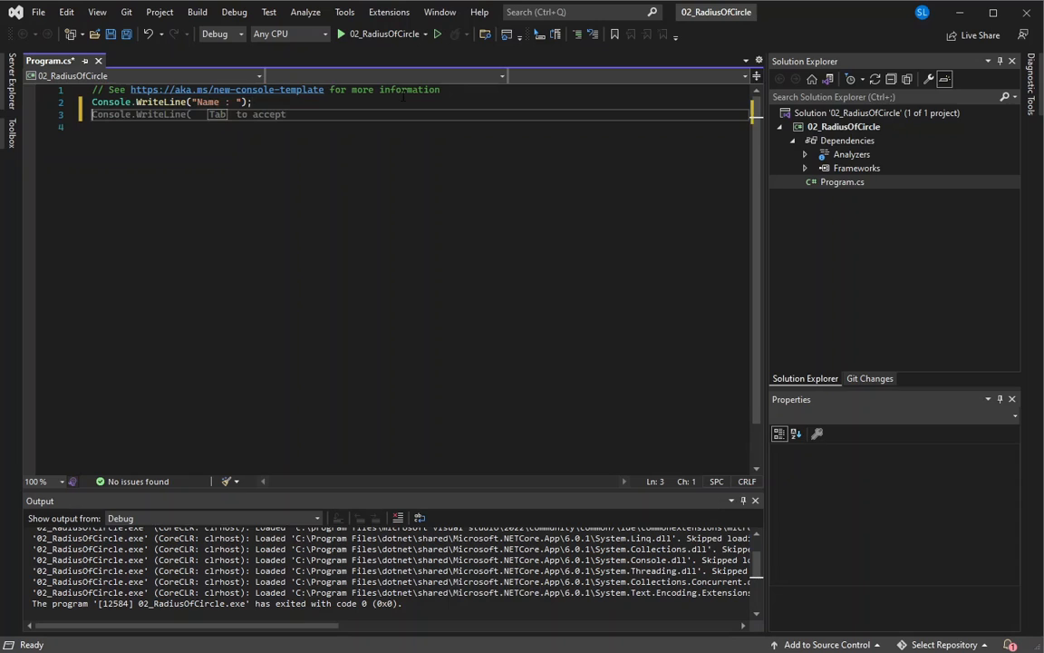
pyautogui.write('string fName =')
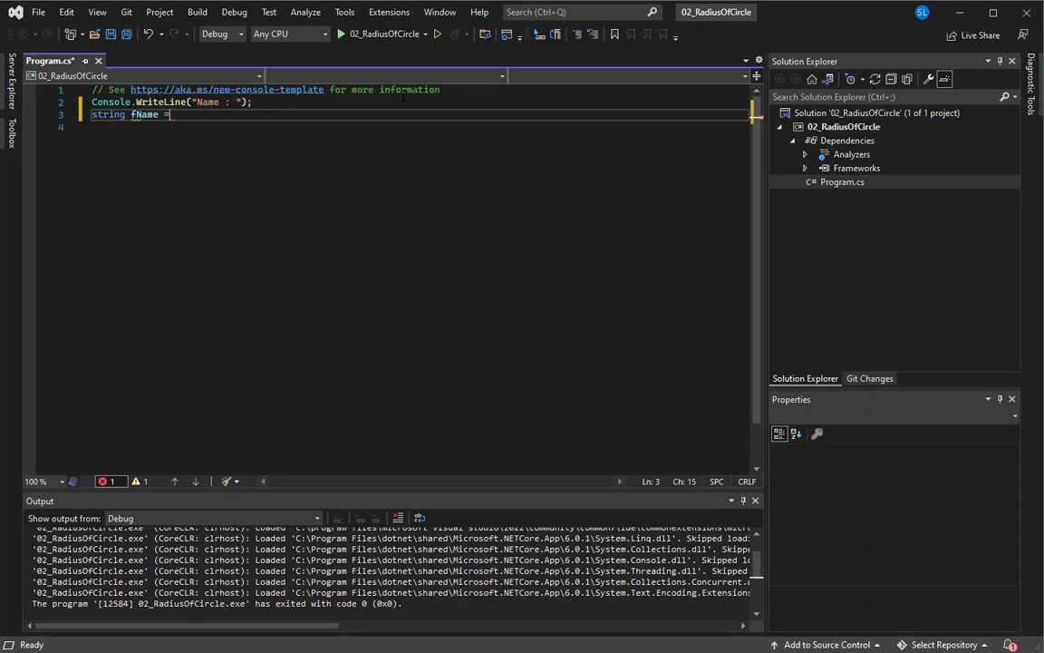
pyautogui.write('Convert.')
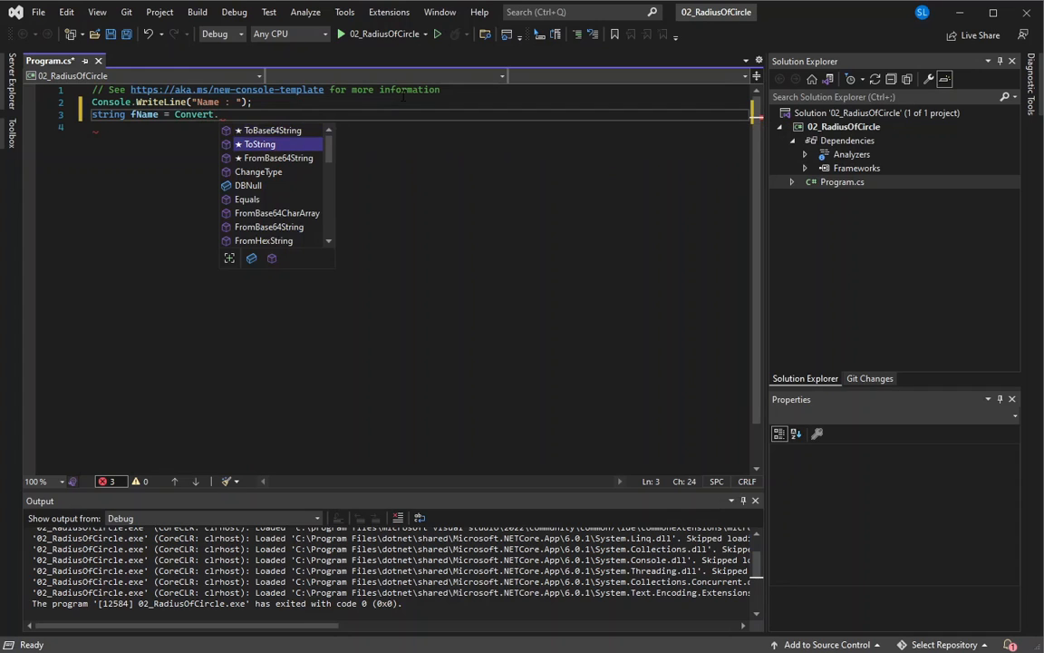
pyautogui.write('ToString();')
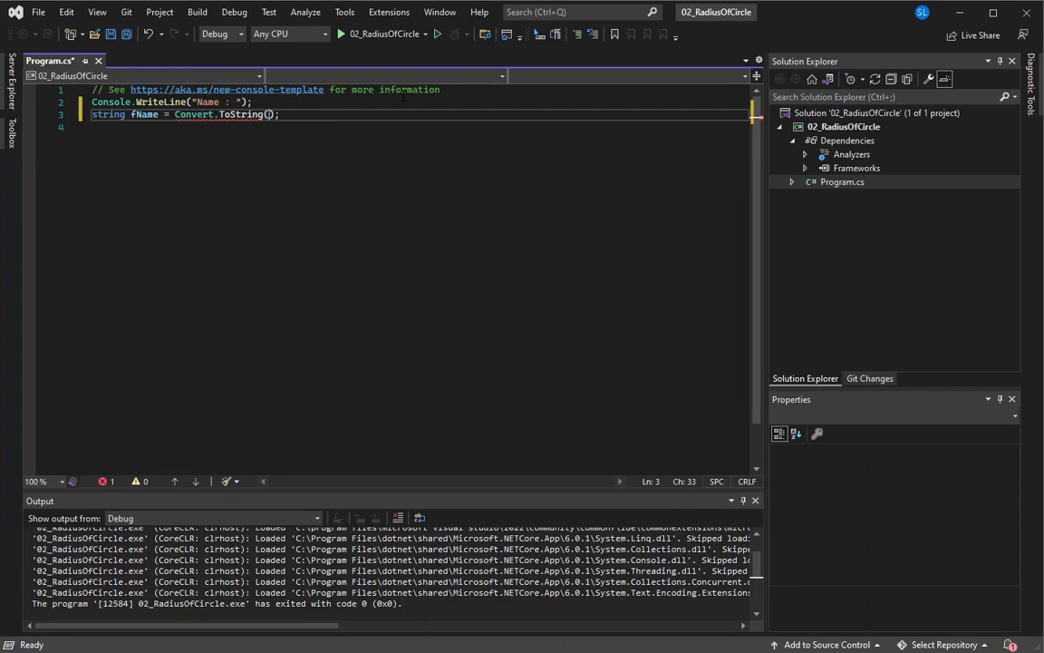
pyautogui.write('Console.ReadLine')
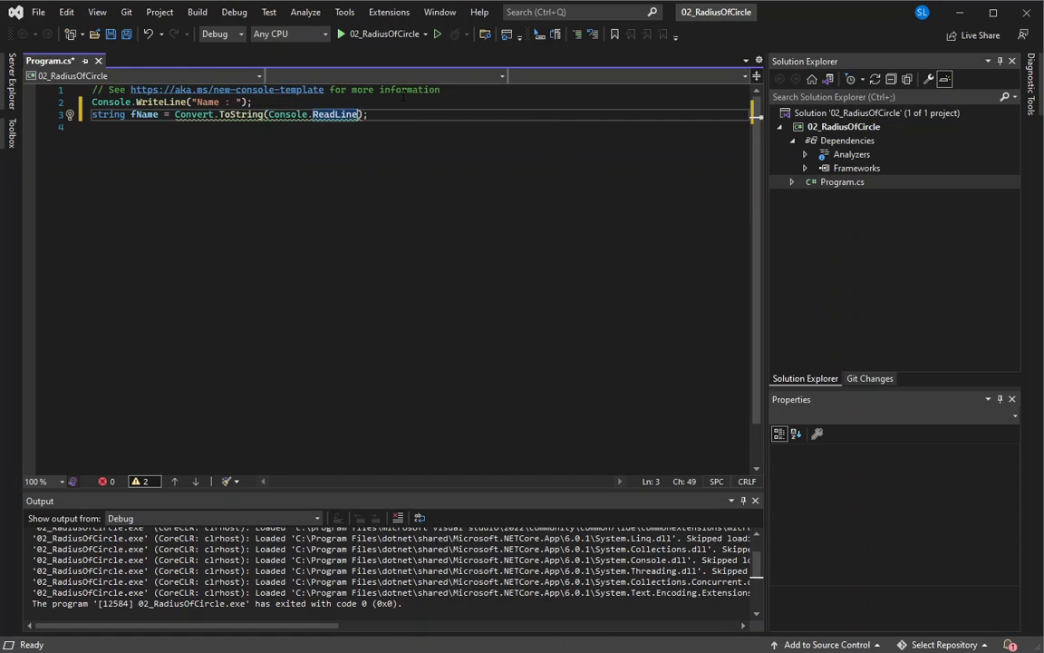
pyautogui.write(')')
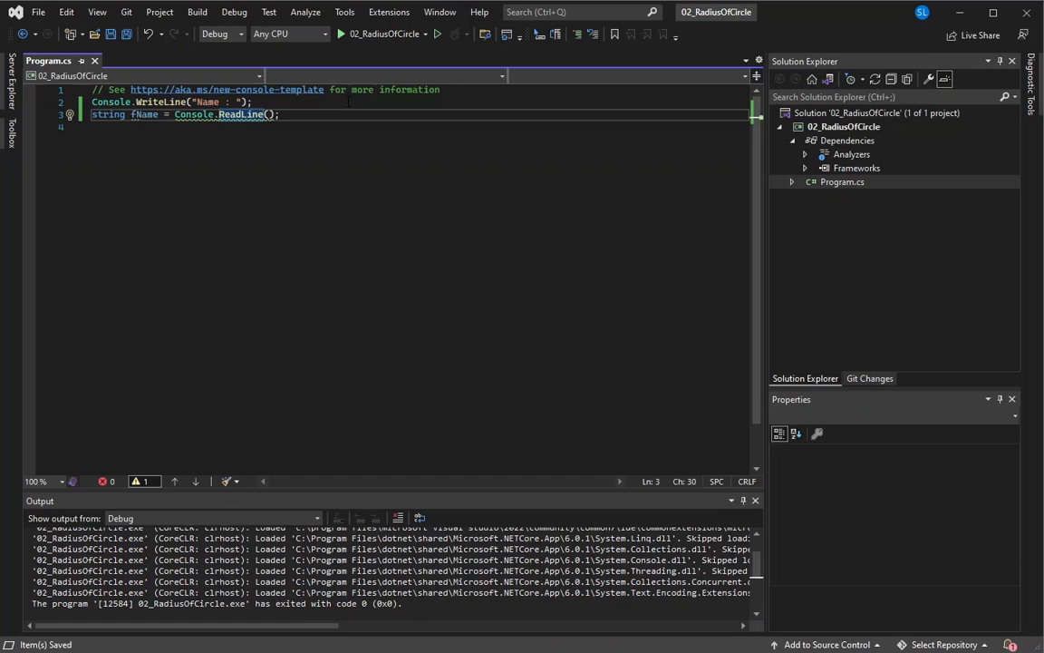
# Add an "ID Number :" prompt and read the reply into string idNumber
pyautogui.write('Console.WriteLine(')
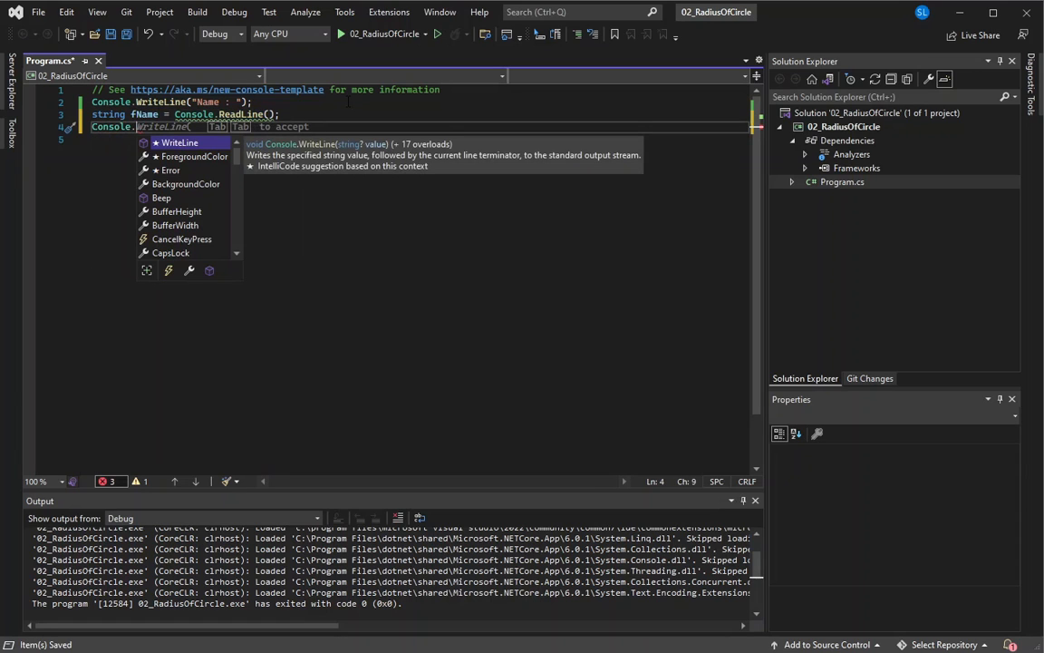
pyautogui.write('("I')
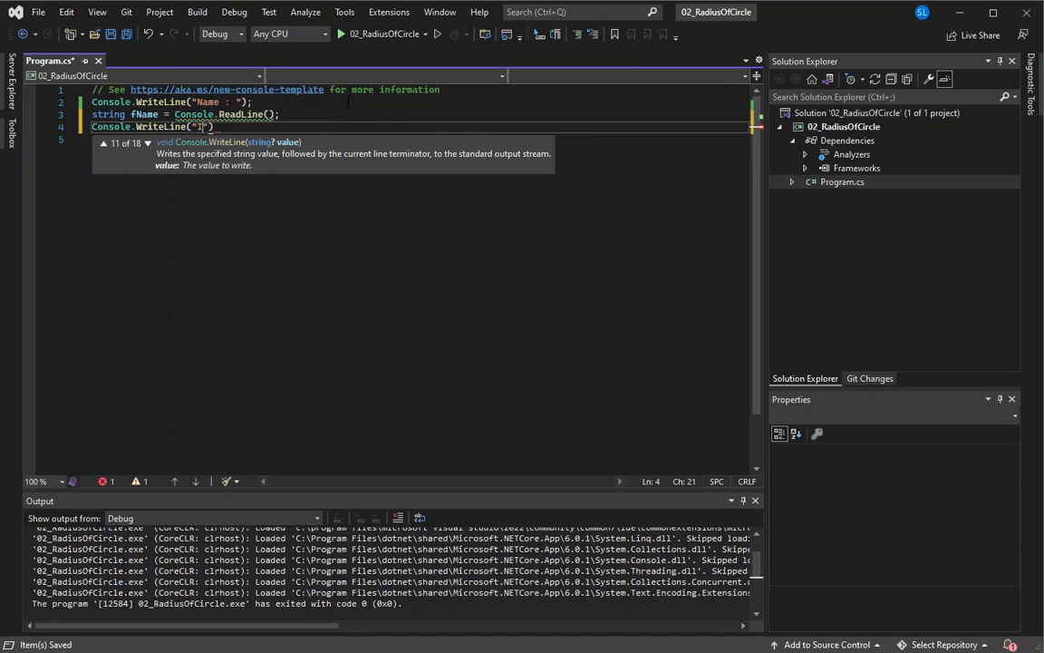
pyautogui.write('ID Number :')
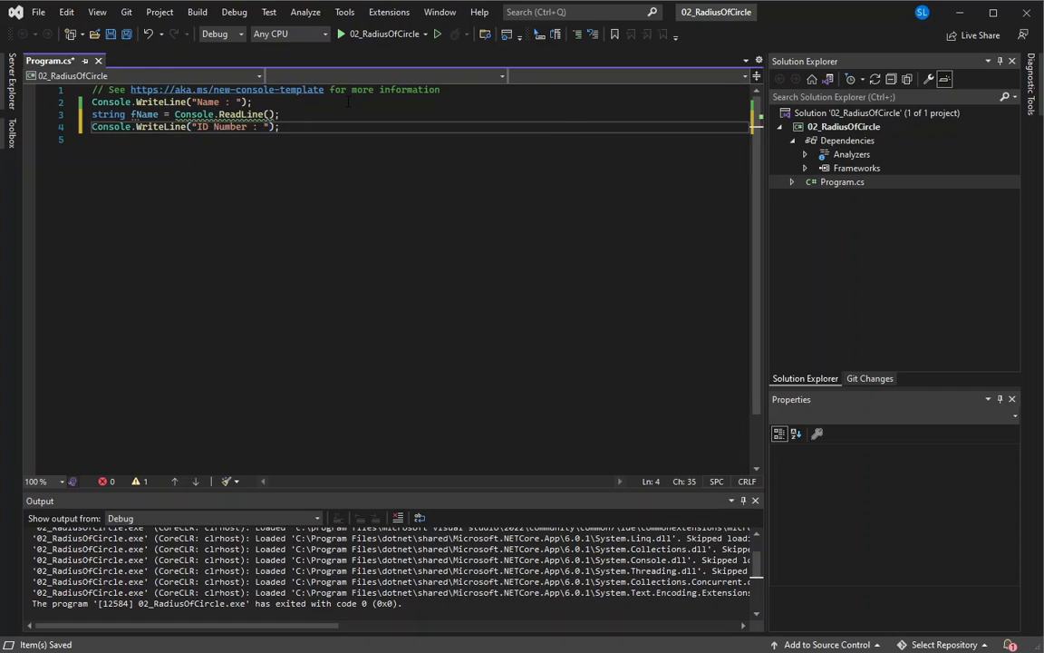
pyautogui.tripleClick(181, 115)
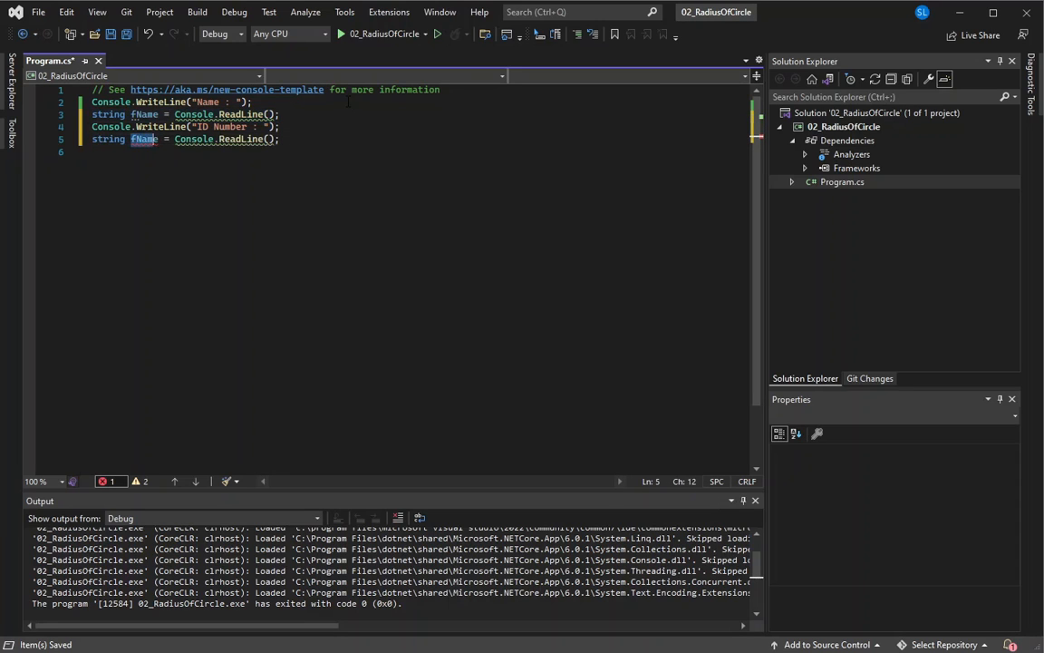
pyautogui.write('idNumber')
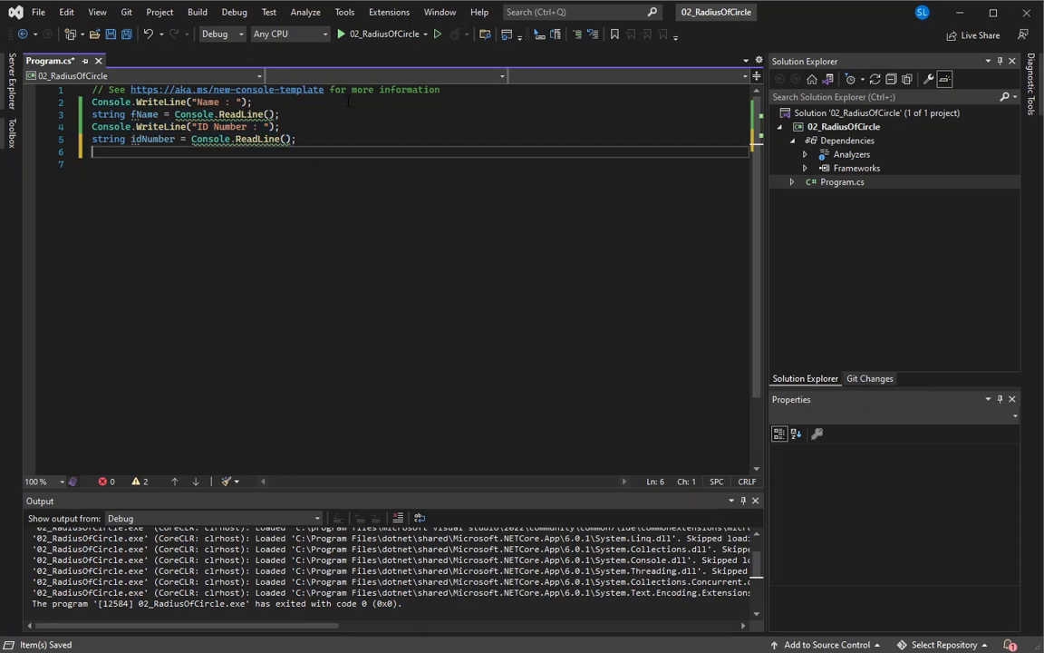
# Add a WriteLine printing a dashed "Student Grade" heading line
pyautogui.write('Console.WriteLine("ID Number :");')
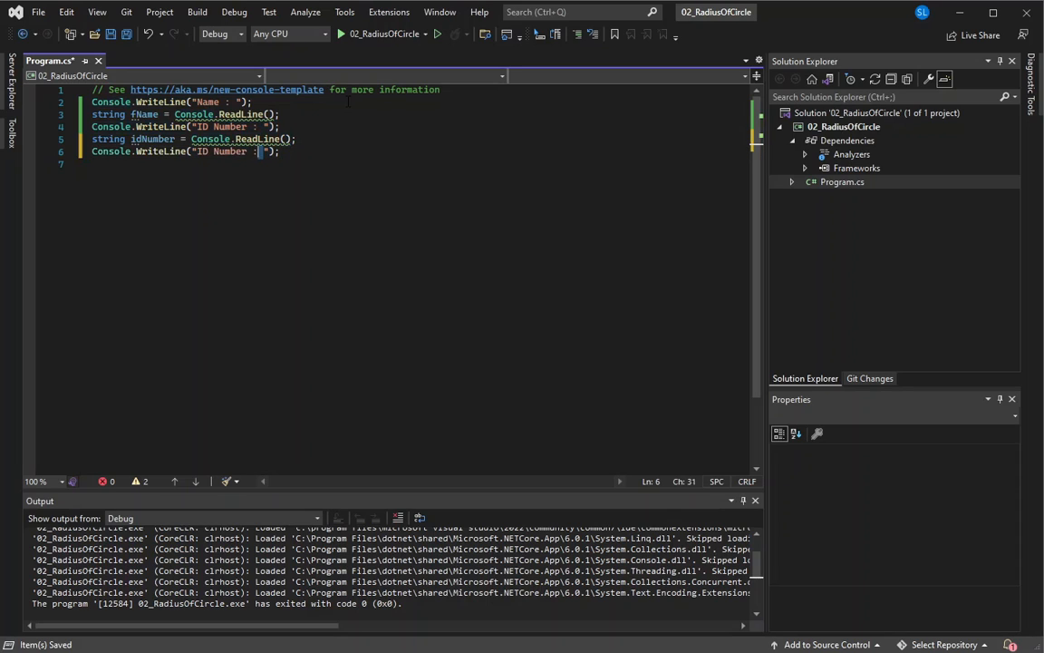
pyautogui.write('000')
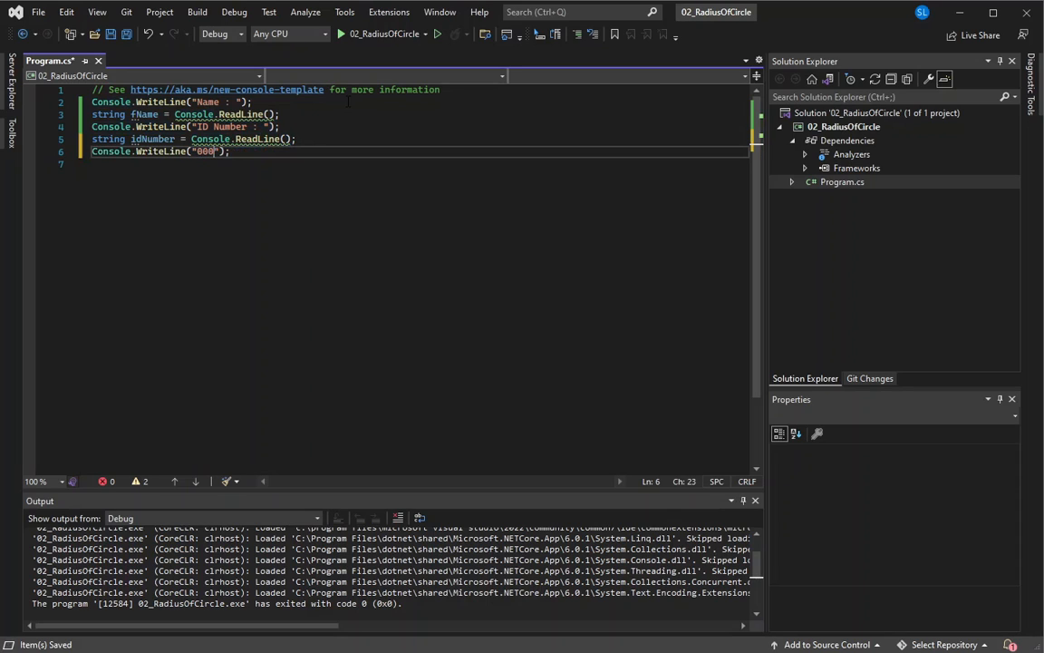
pyautogui.write('-------')
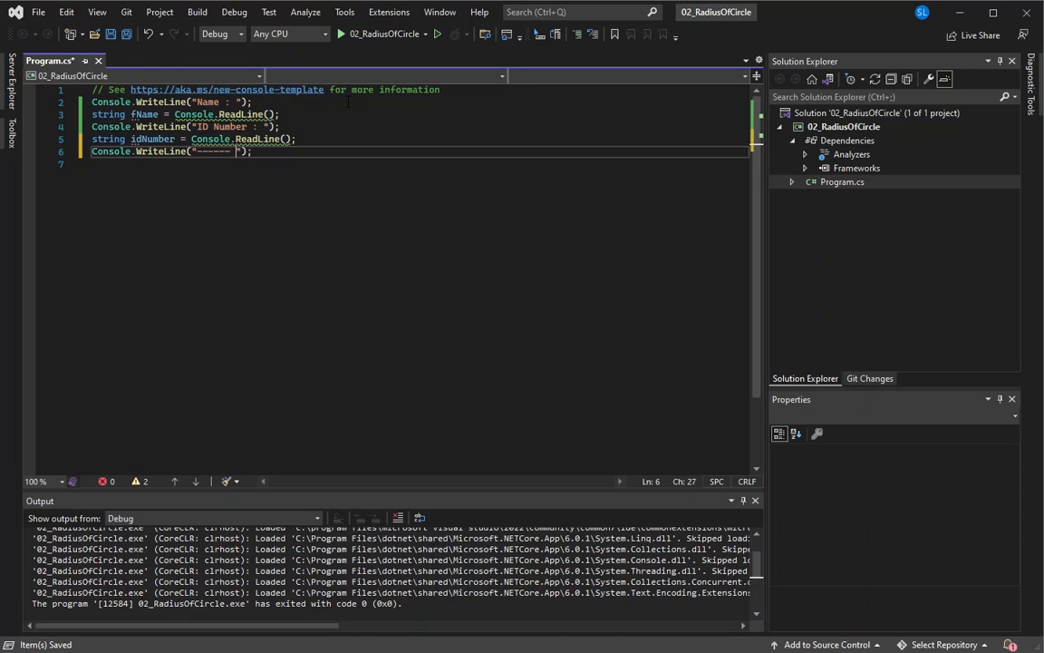
pyautogui.write('Student Grade -----')
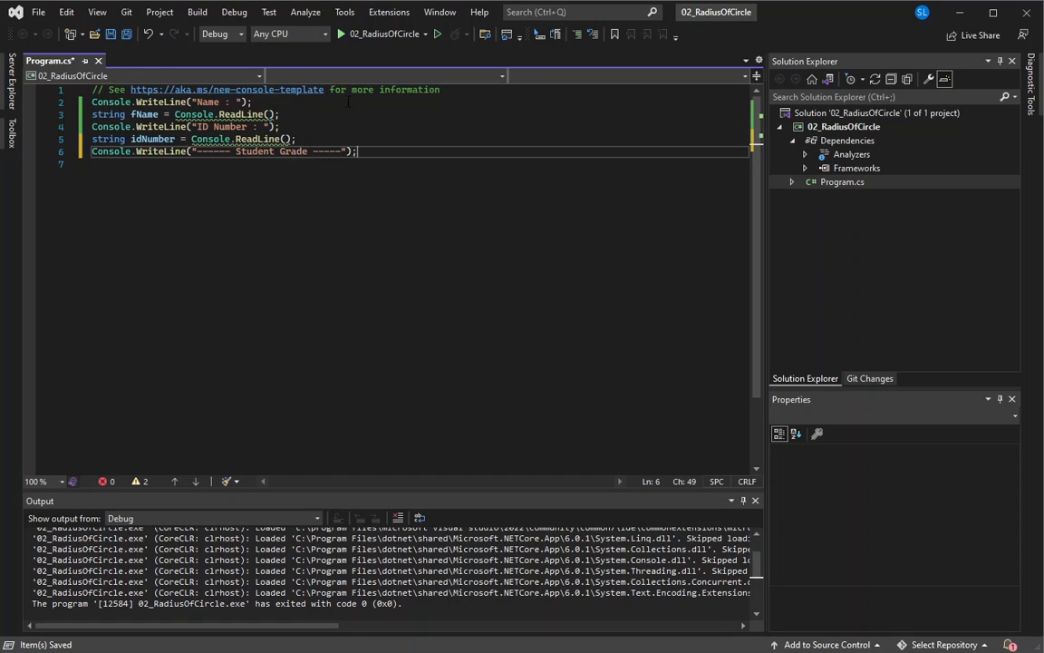
# Prompt for "Prelim Grade : " and convert the reply with Convert.ToDouble into double pg
pyautogui.click(93, 138)
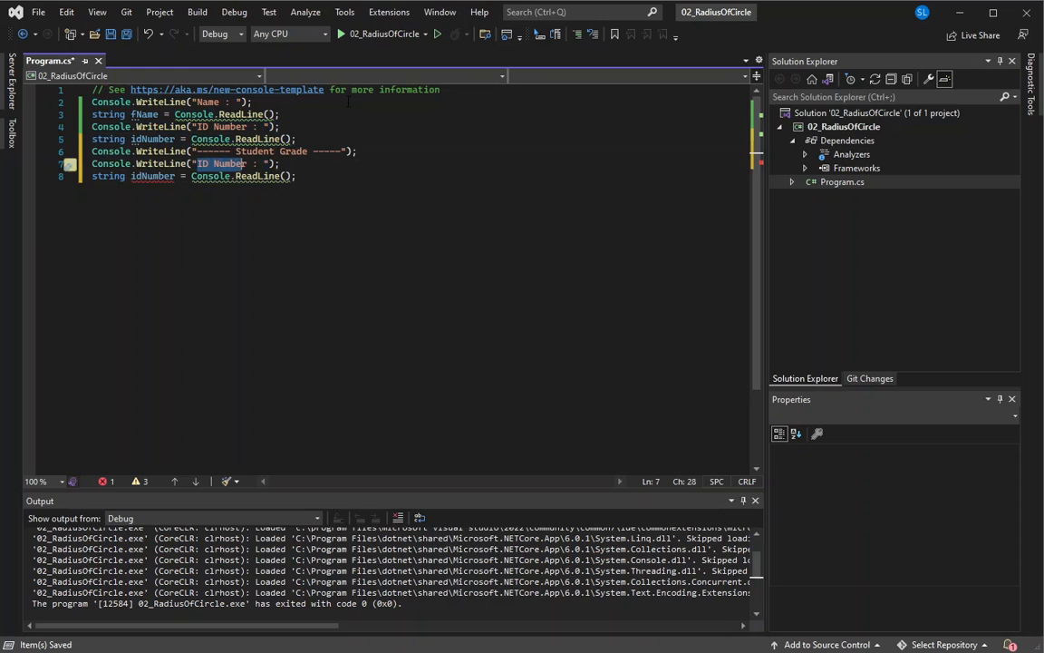
pyautogui.write('Prelim')
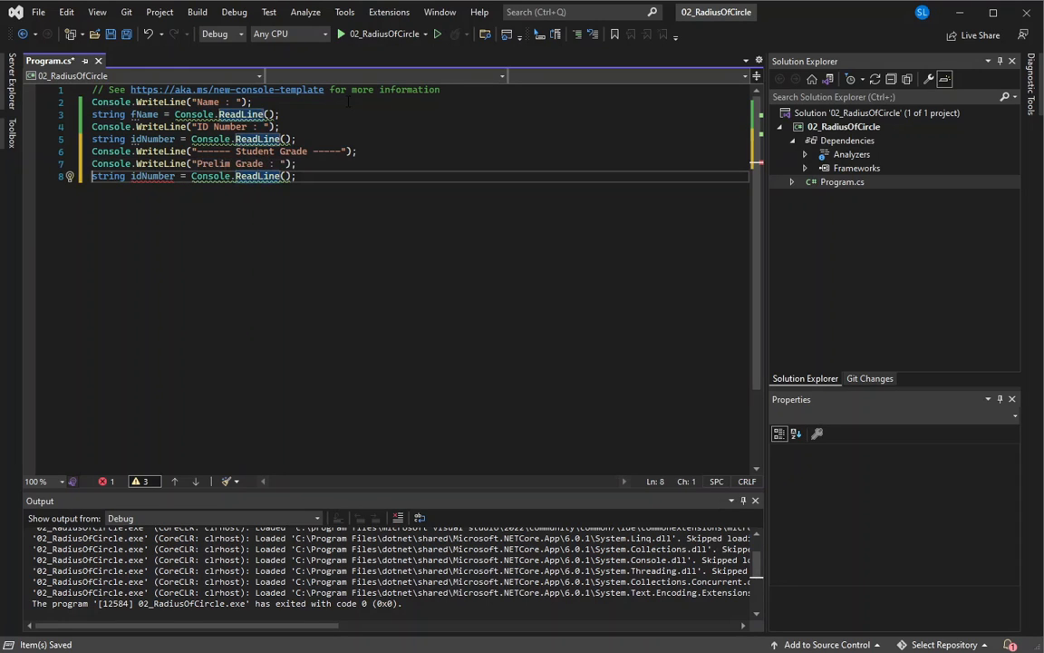
pyautogui.doubleClick(153, 176)
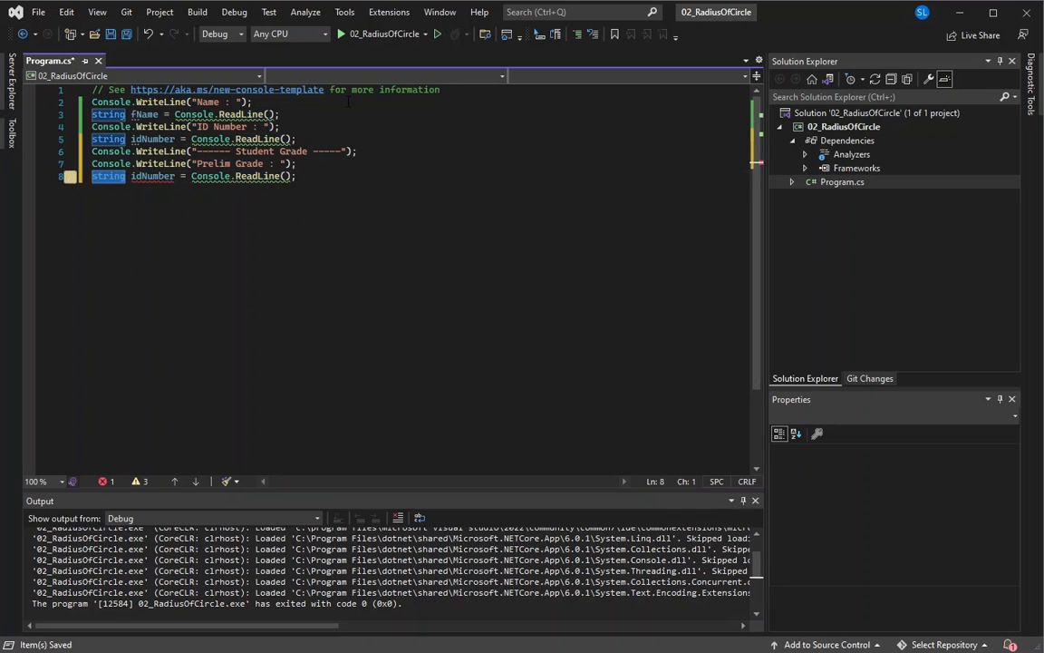
pyautogui.write('int')
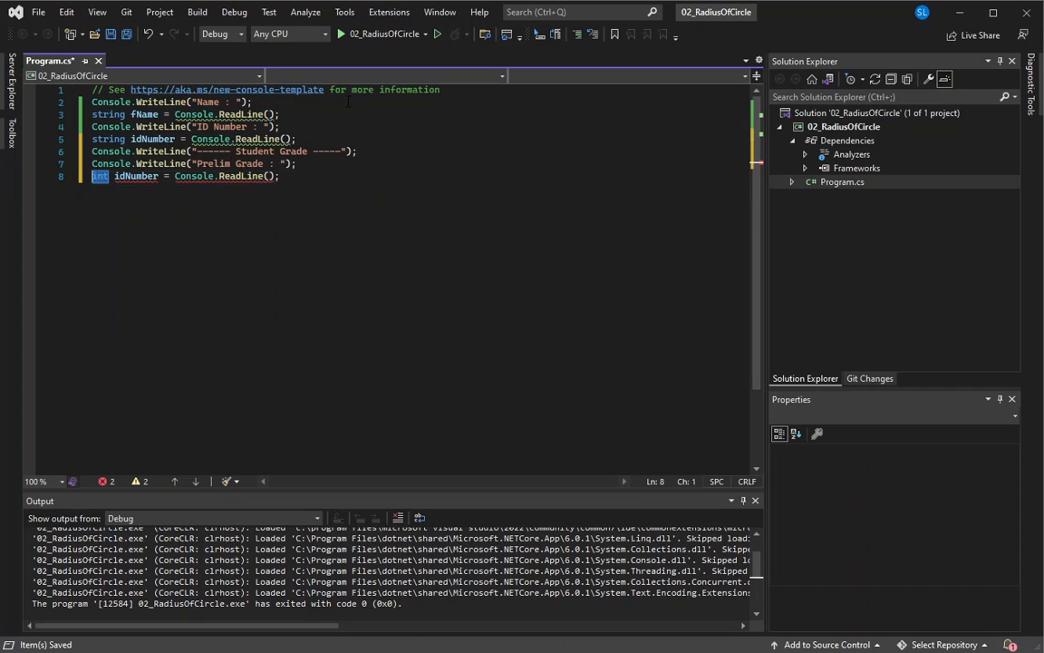
pyautogui.write('double')
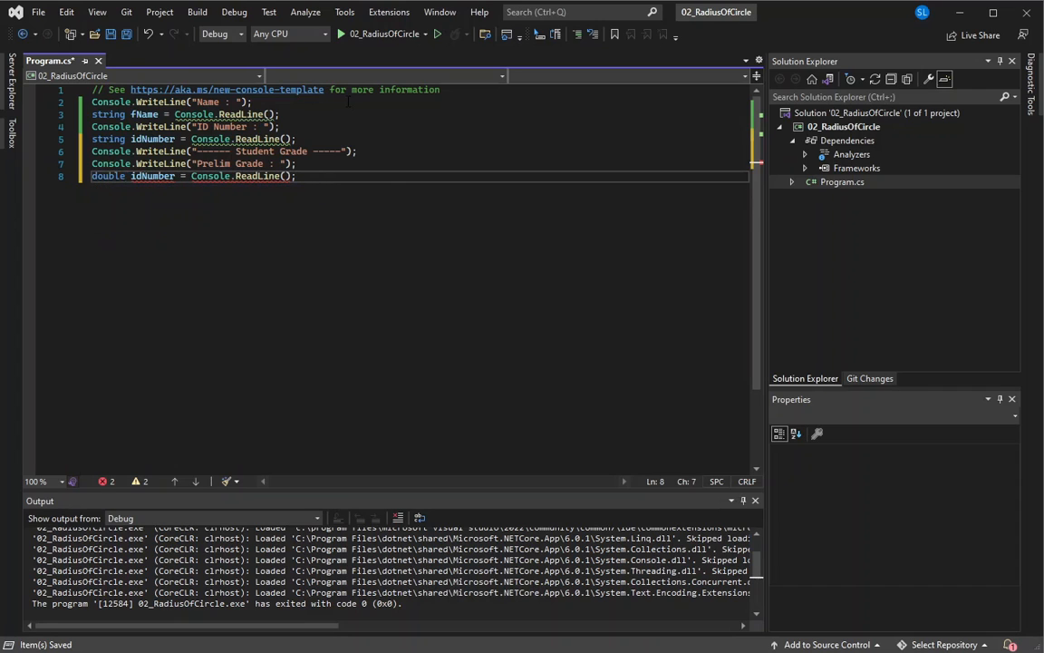
pyautogui.doubleClick(152, 176)
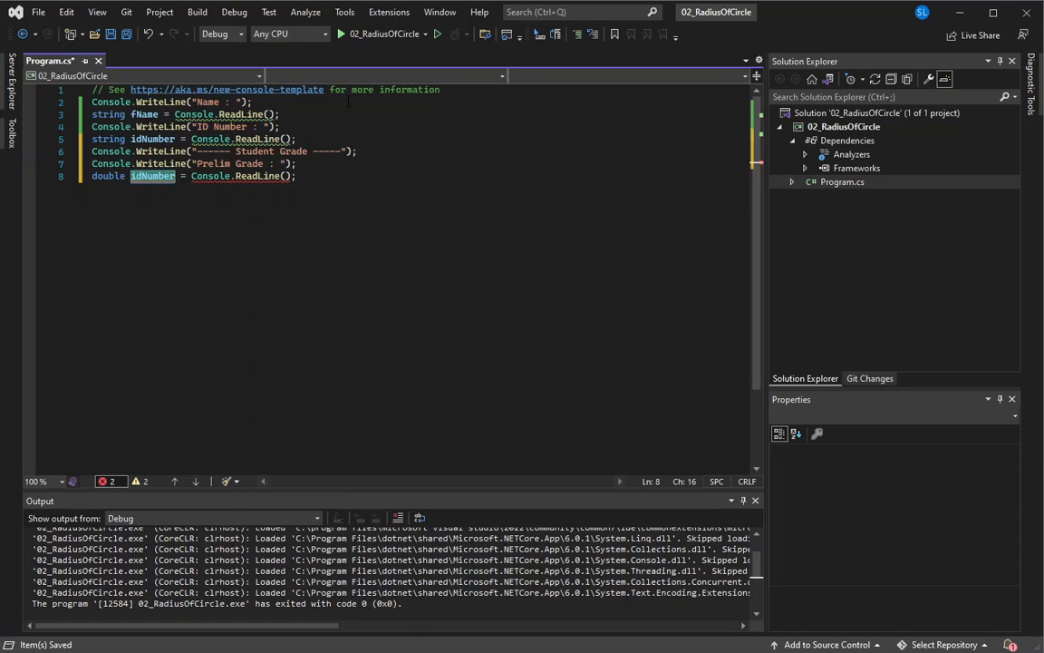
pyautogui.write('pg')
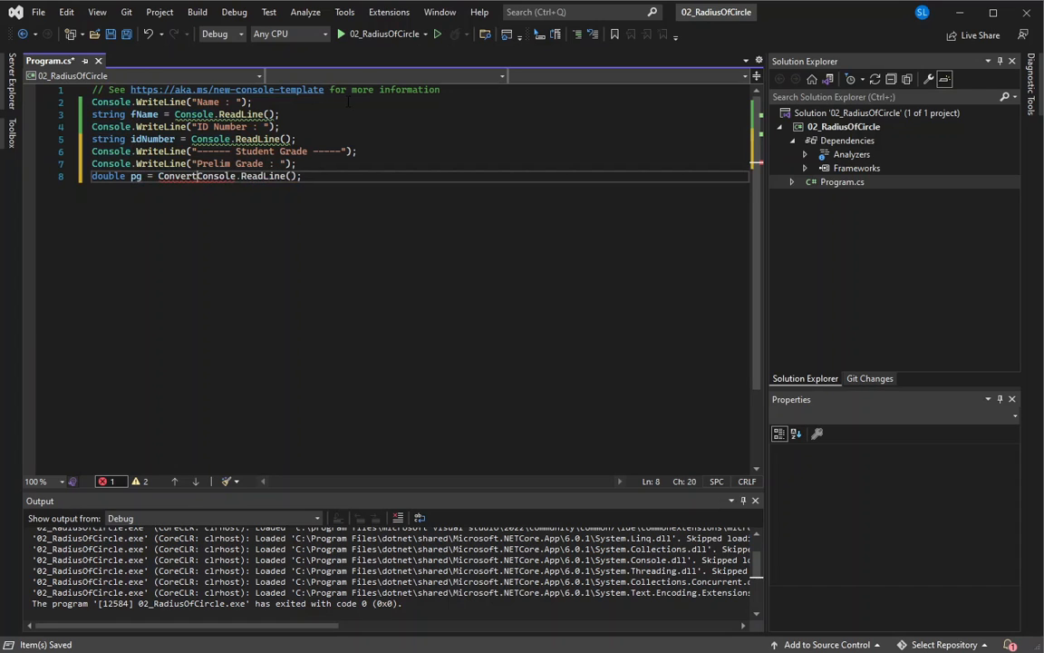
pyautogui.write('.ToDouble(')
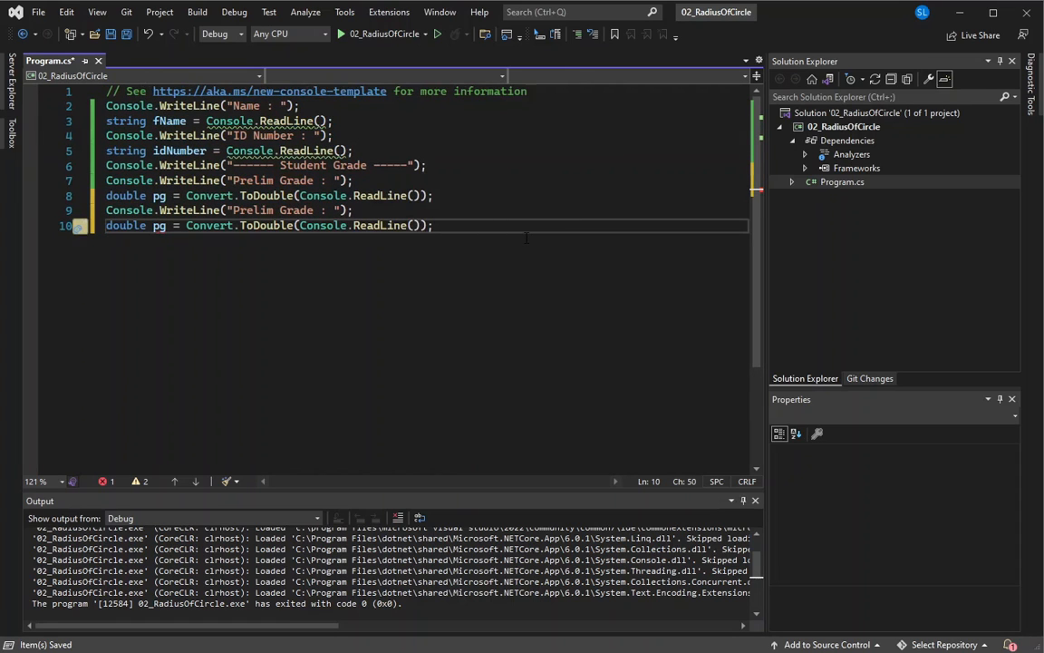
pyautogui.moveTo(159, 225)
pyautogui.write('m')
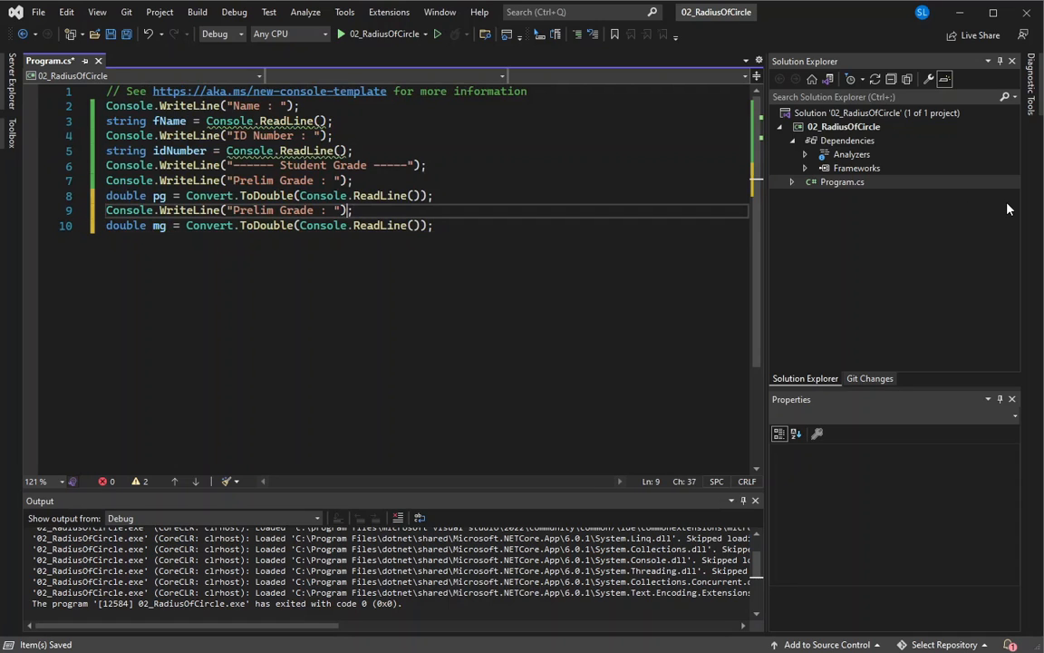
# Turn the copied prompts into Midterm and Endterm grades read into doubles mg and eg
pyautogui.doubleClick(254, 210)
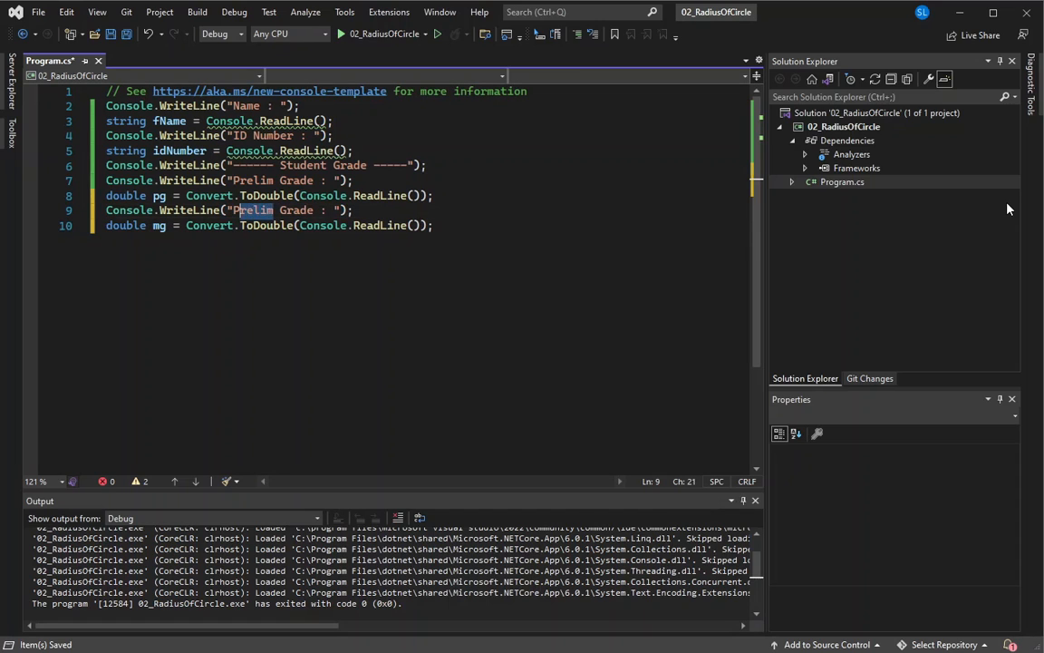
pyautogui.write('M')
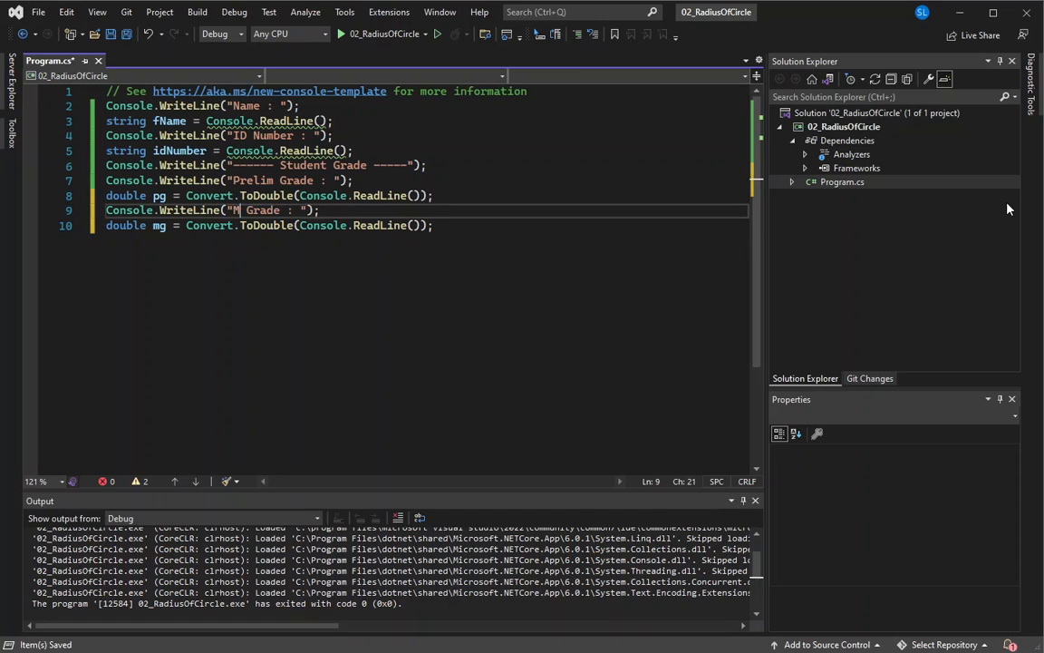
pyautogui.write('idterm')
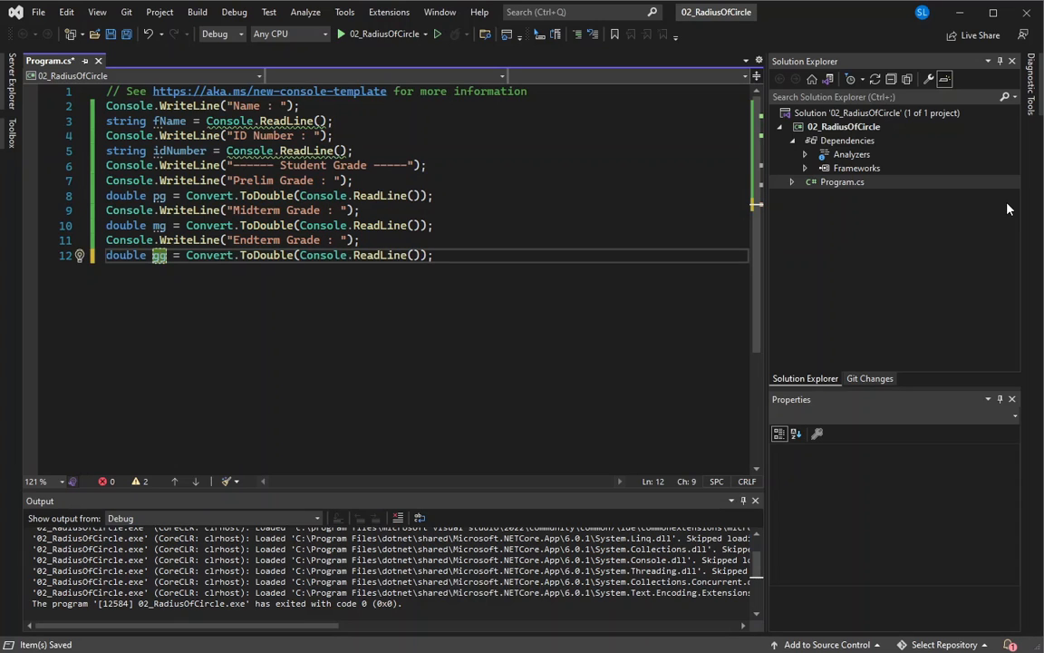
pyautogui.write('eg')
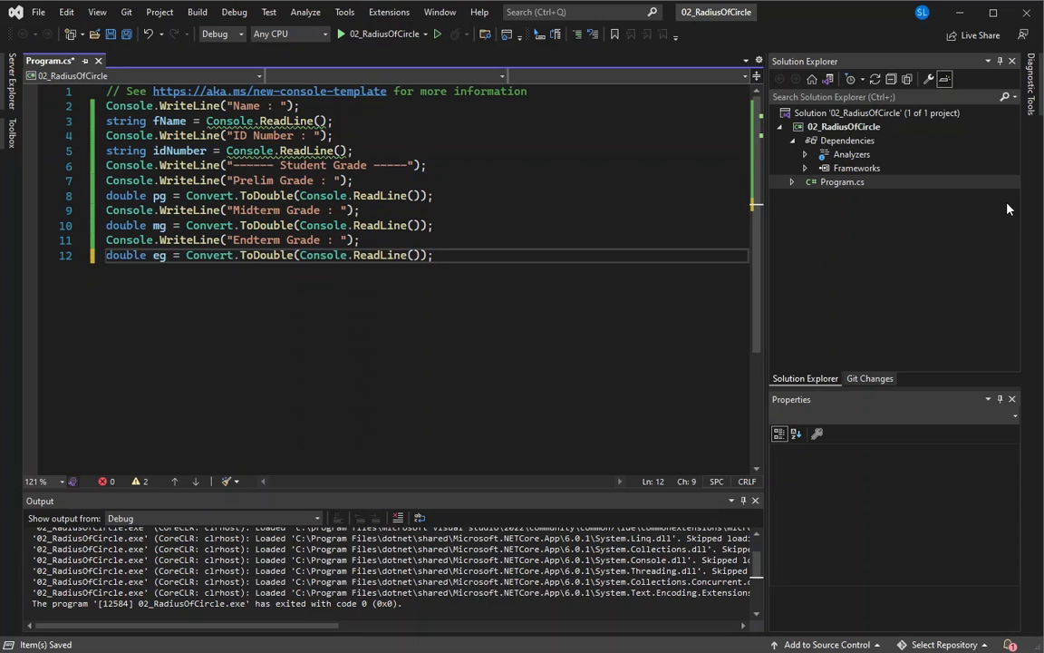
pyautogui.write('double eg2 = Convert.ToDouble(Console.')
pyautogui.write('double fg = pg *')
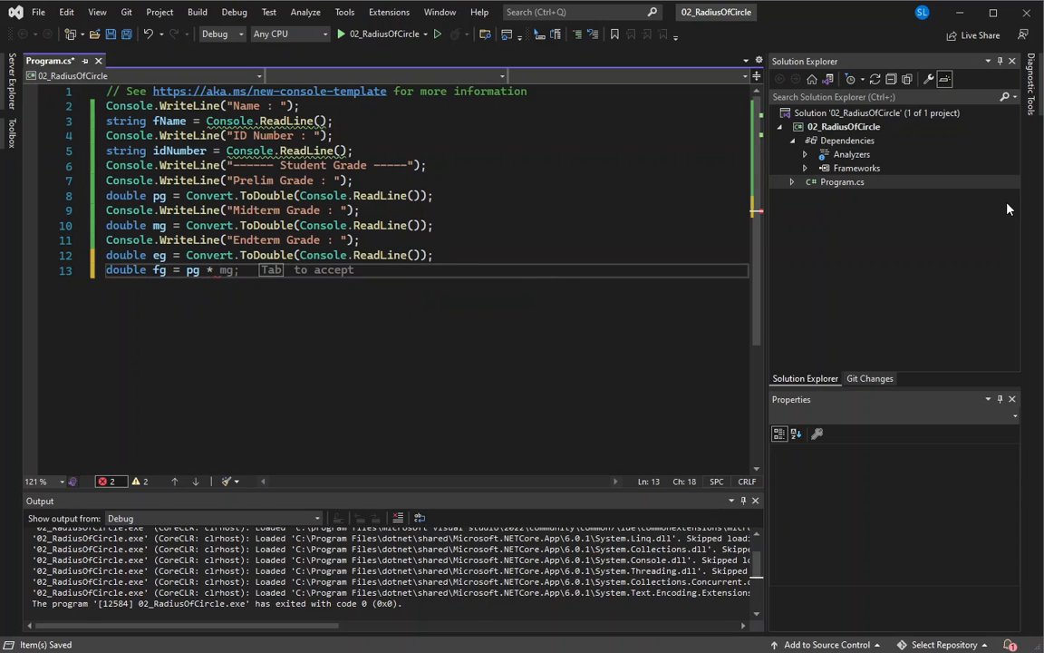
# Compute double fg = ((pg * .3) + (mg * .3) + (pg * .4)) as the weighted final grade
pyautogui.write('.3')
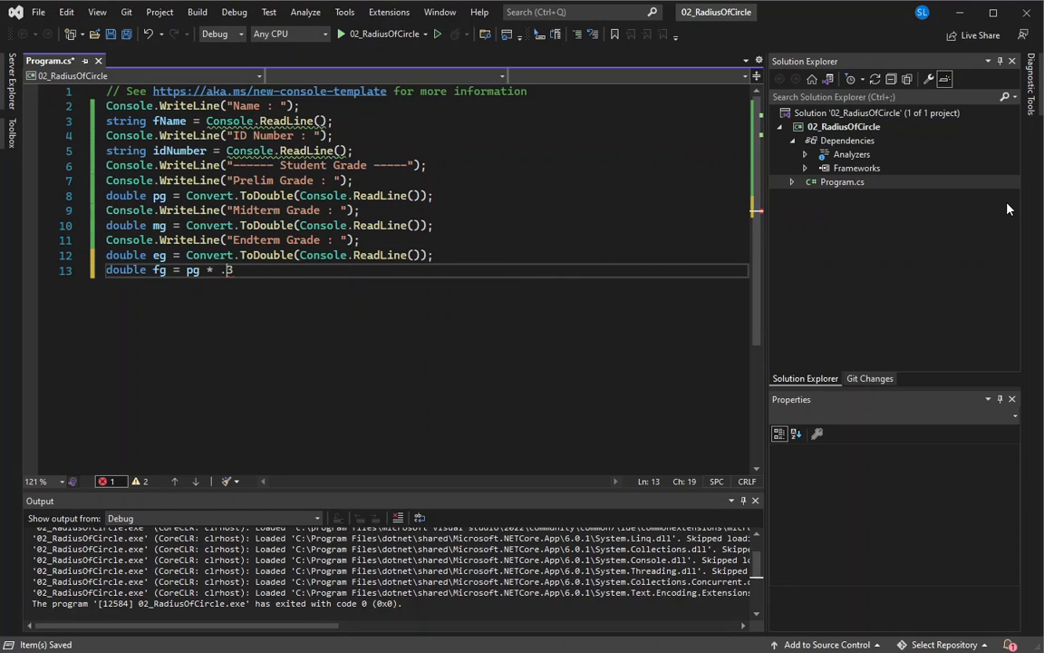
pyautogui.write('*')
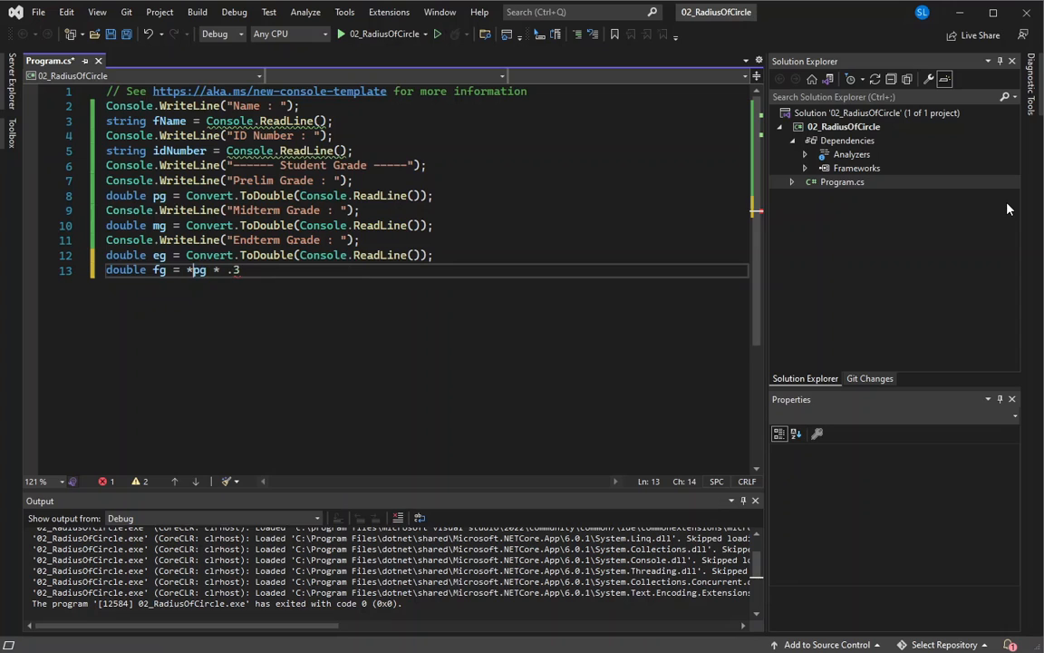
pyautogui.write('(')
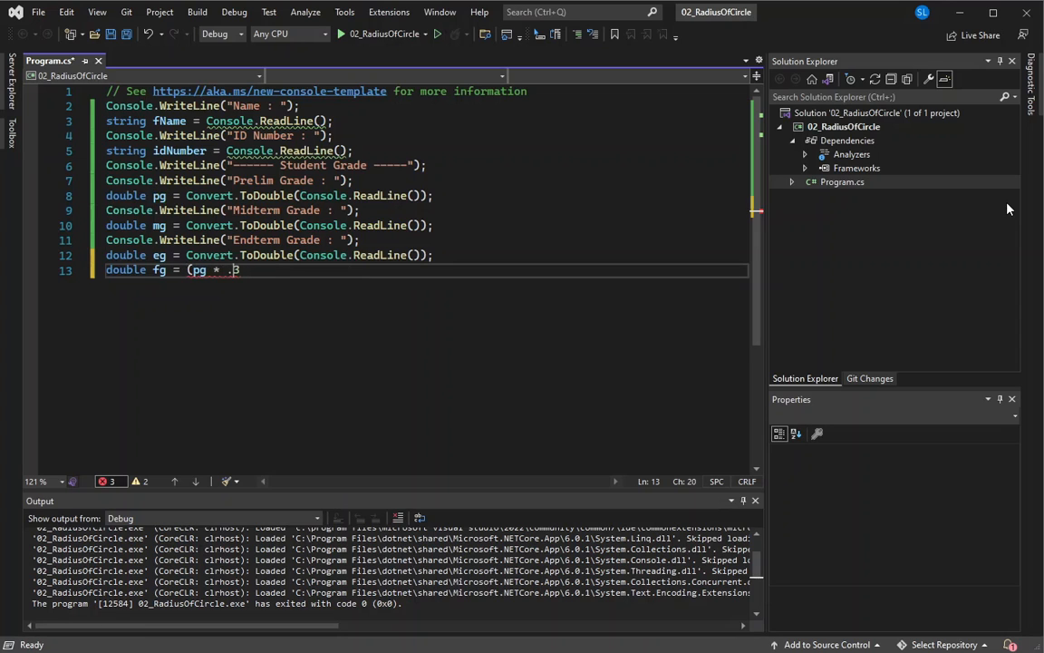
pyautogui.write('3')
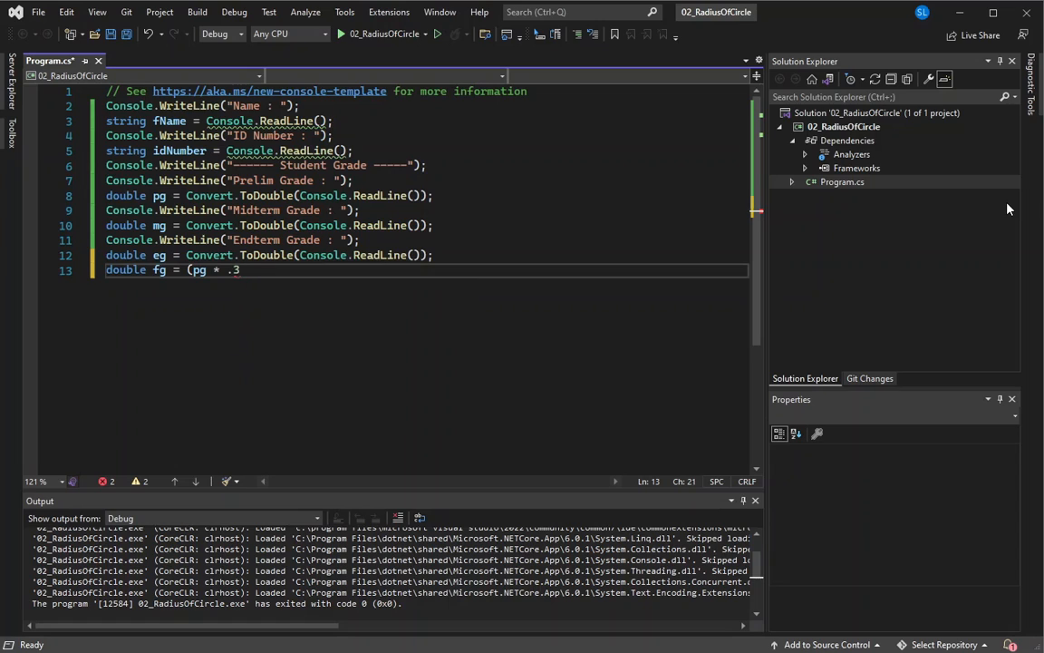
pyautogui.write('3')
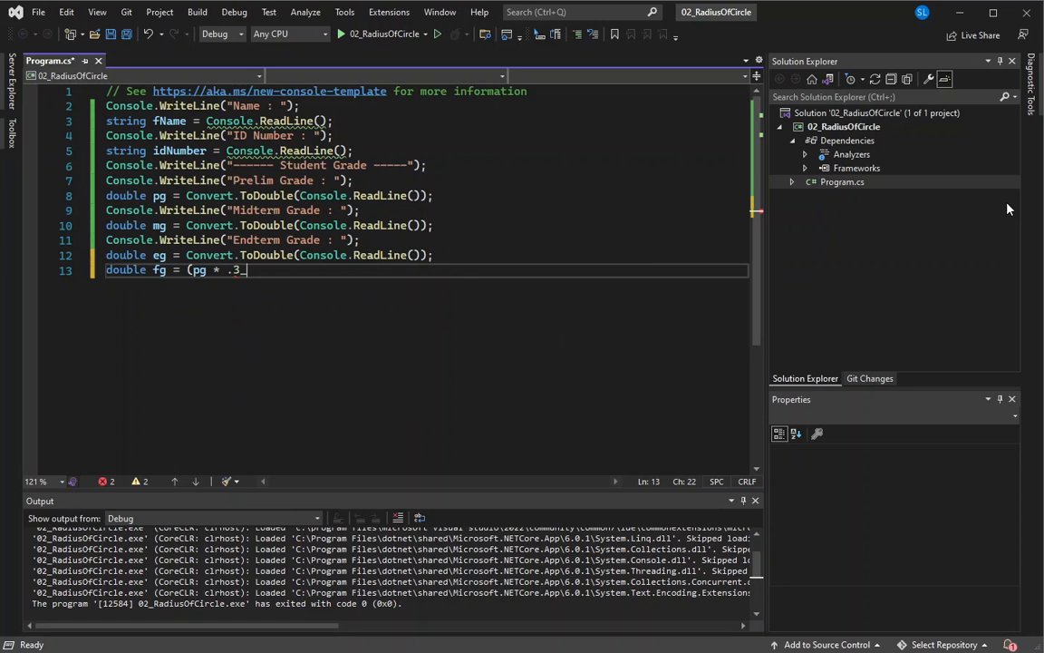
pyautogui.press('Backspace')
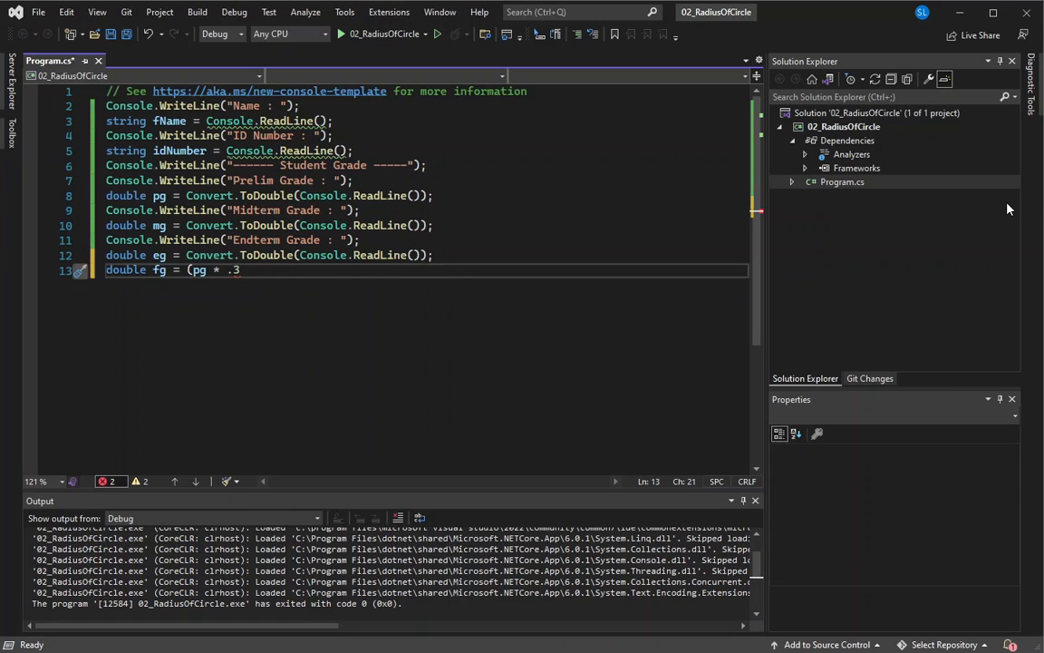
pyautogui.write(')')
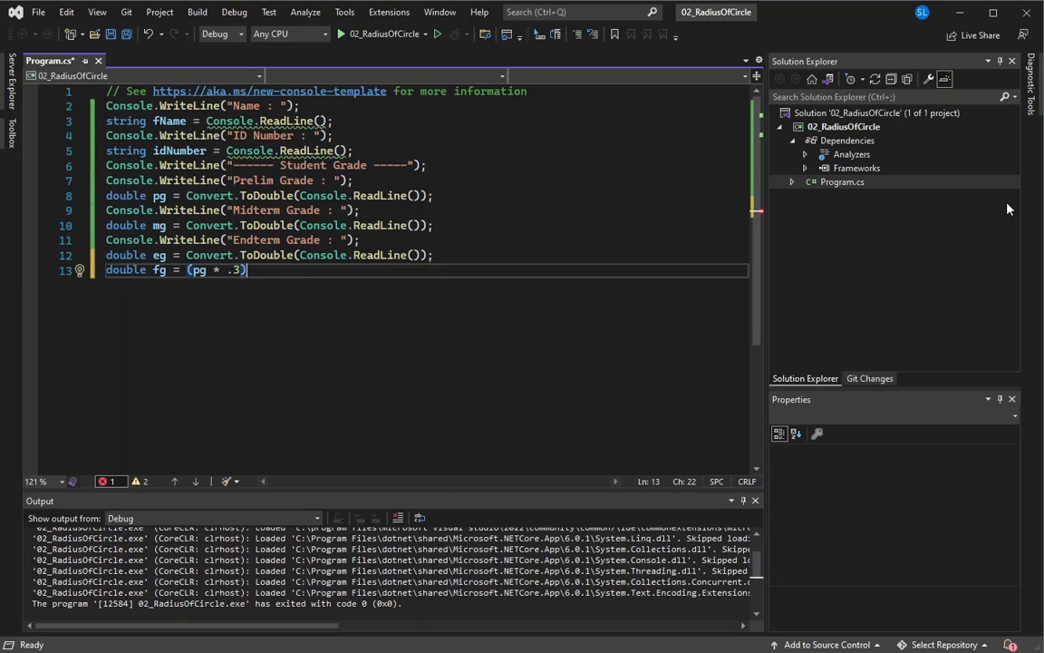
pyautogui.write('/')
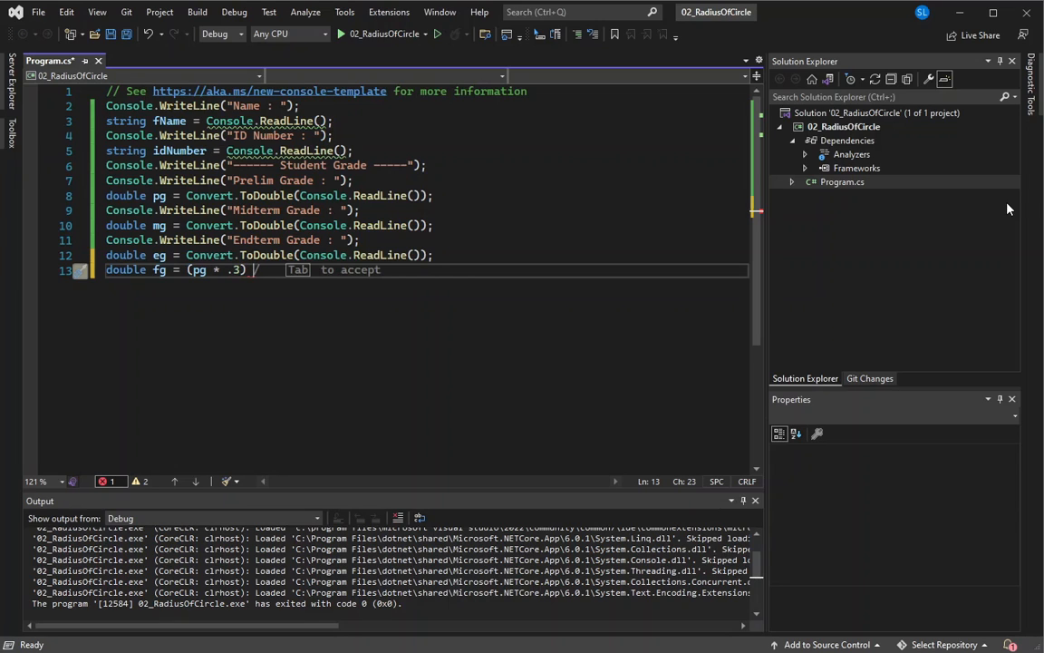
pyautogui.write('+')
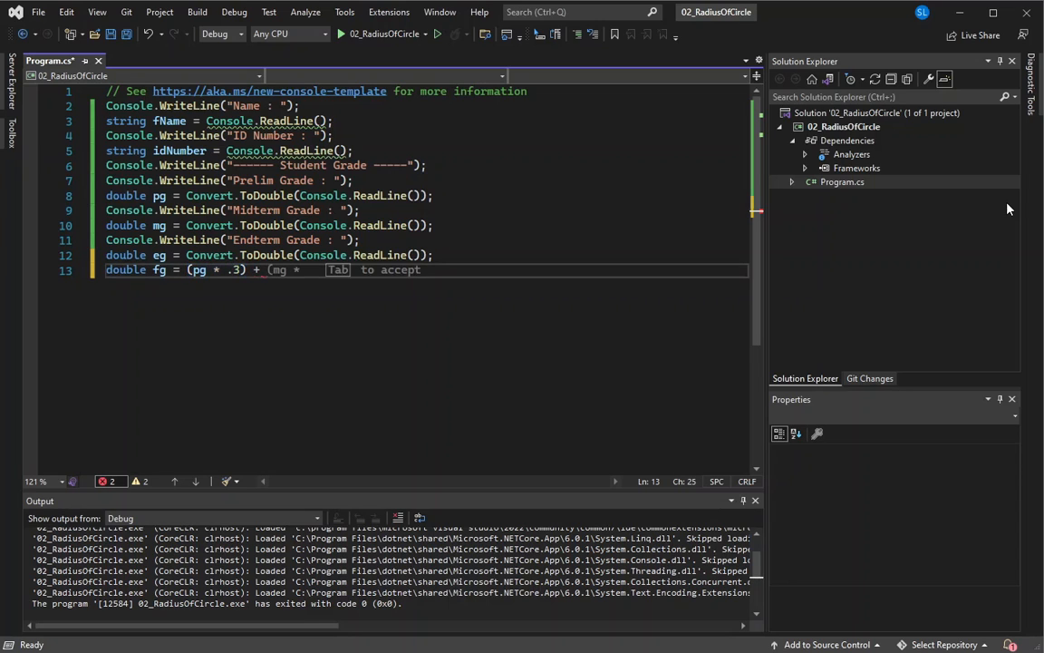
pyautogui.press('tab')
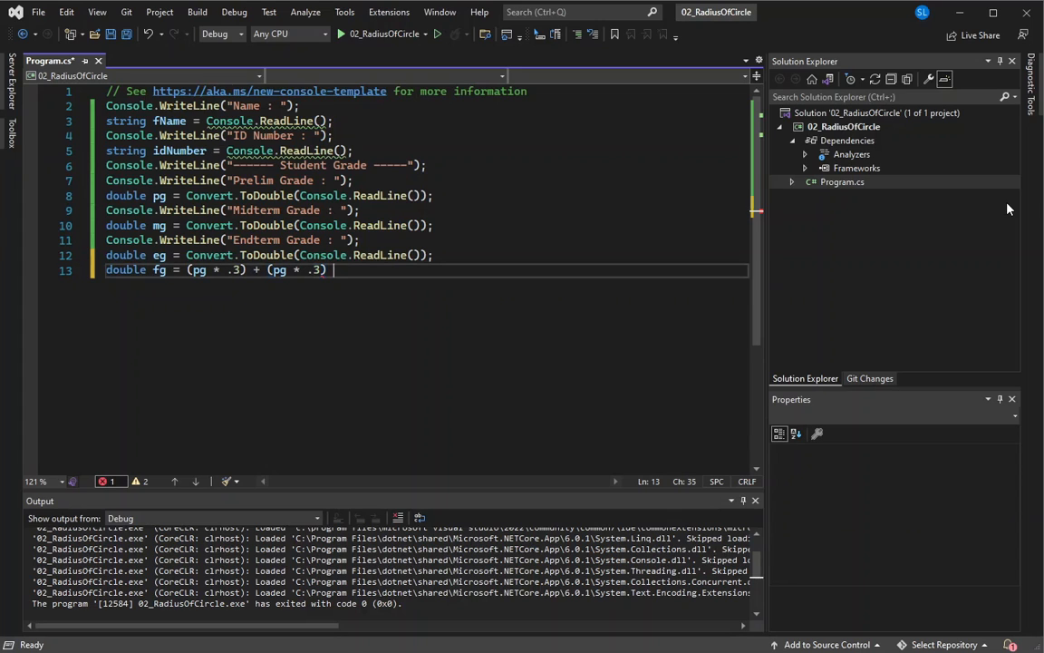
pyautogui.write('+ (pg * .3);')
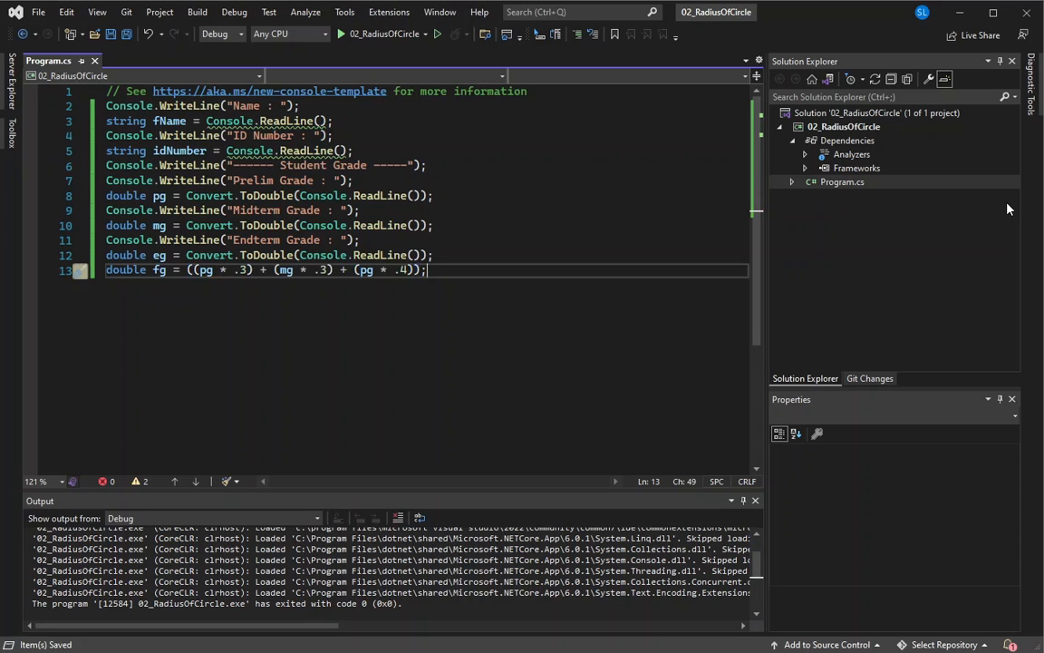
# Start an if (fg > 74) block whose first WriteLine prints "Name :" with fName
pyautogui.write('Console.WriteLine(')
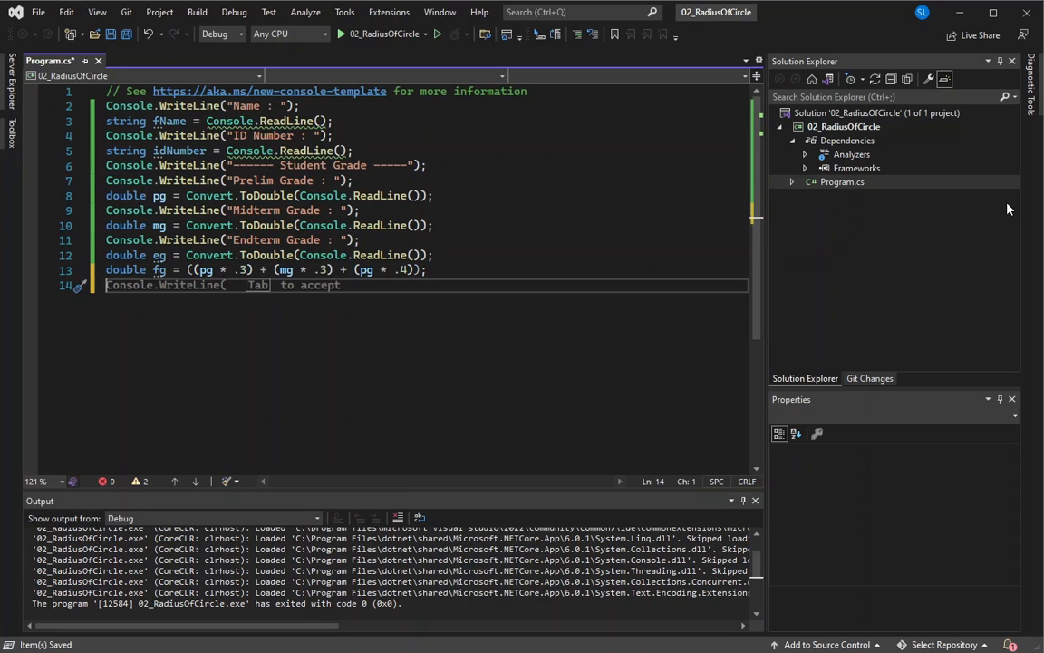
pyautogui.write('if (fg >')
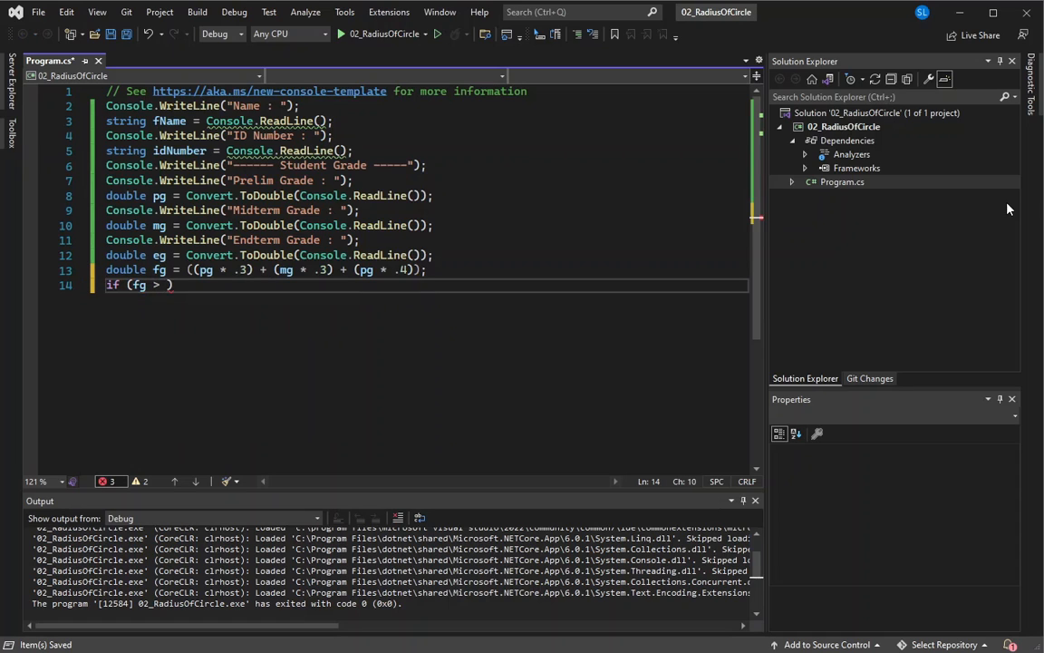
pyautogui.write('74')
pyautogui.write('{')
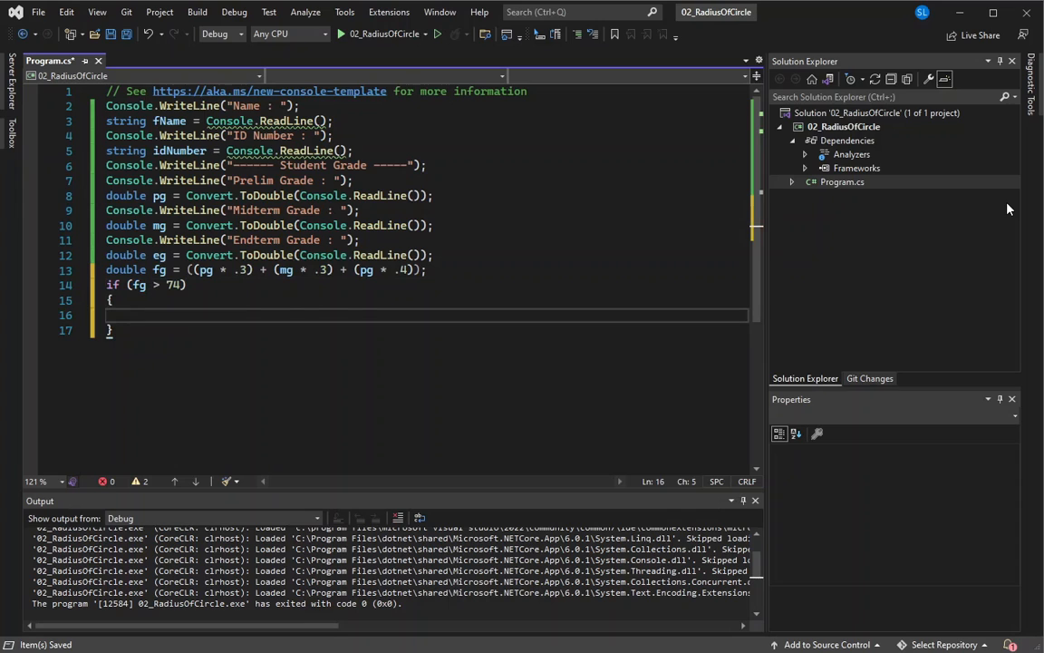
pyautogui.write('con')
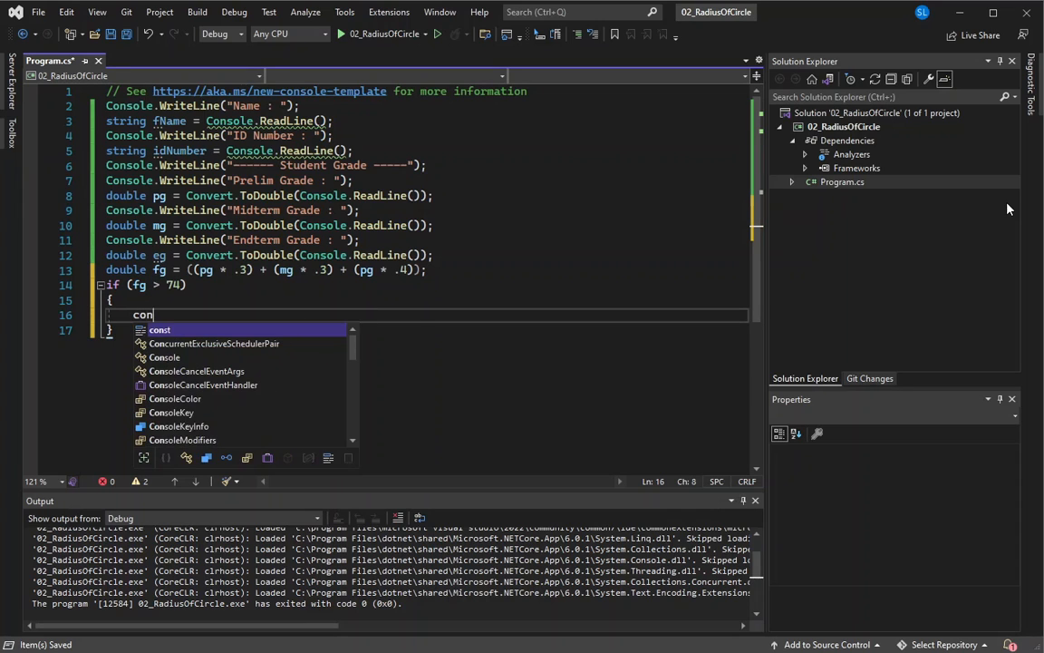
pyautogui.write('sole.writeLine')
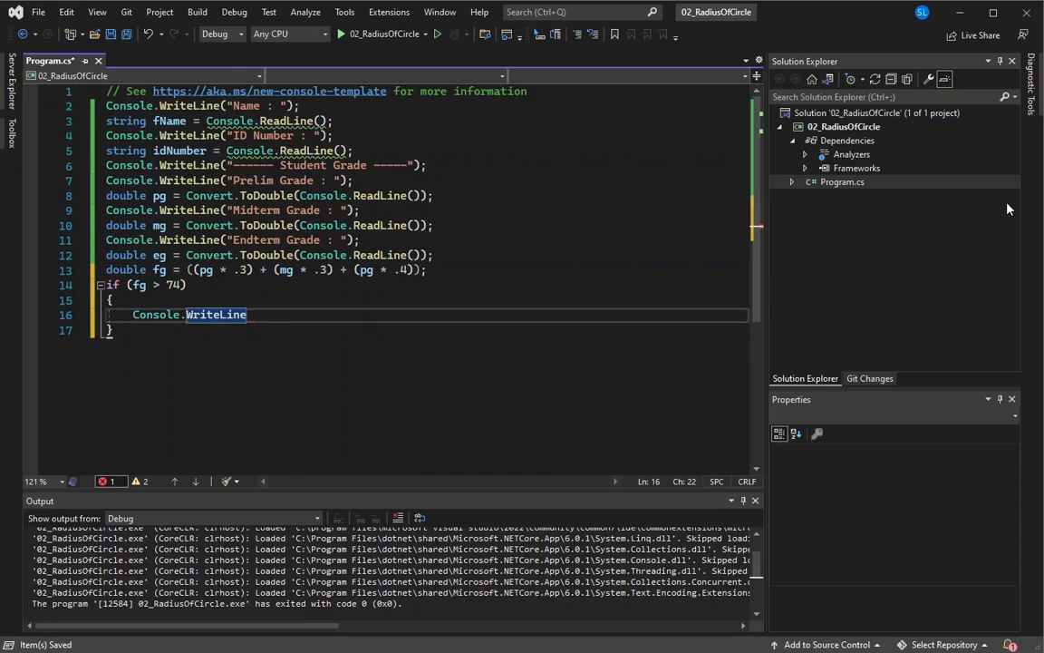
pyautogui.write('("")')
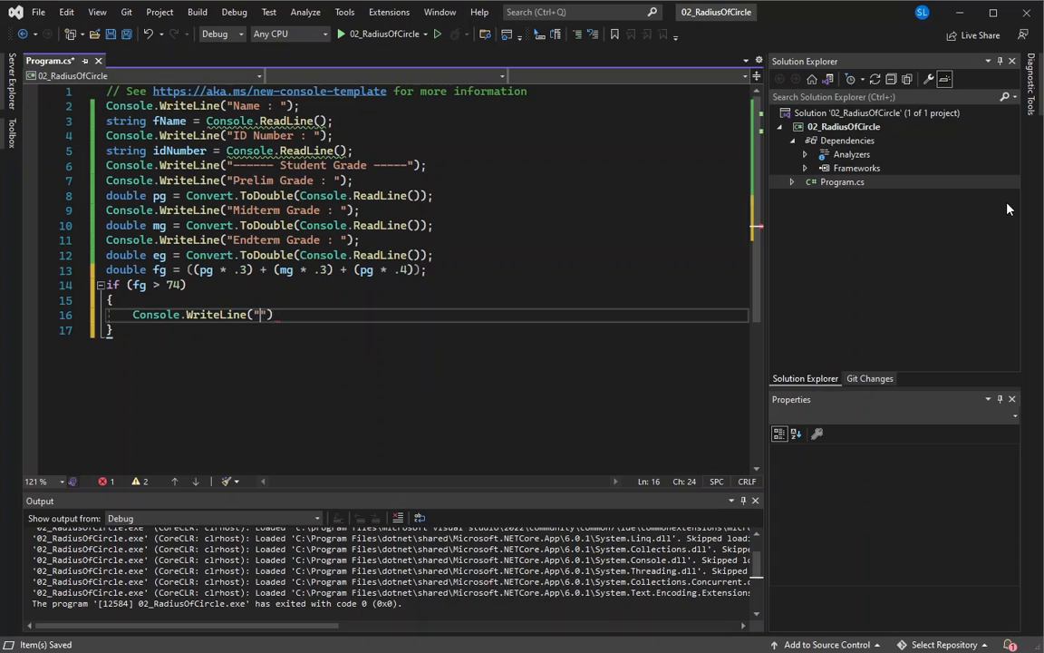
pyautogui.write('St')
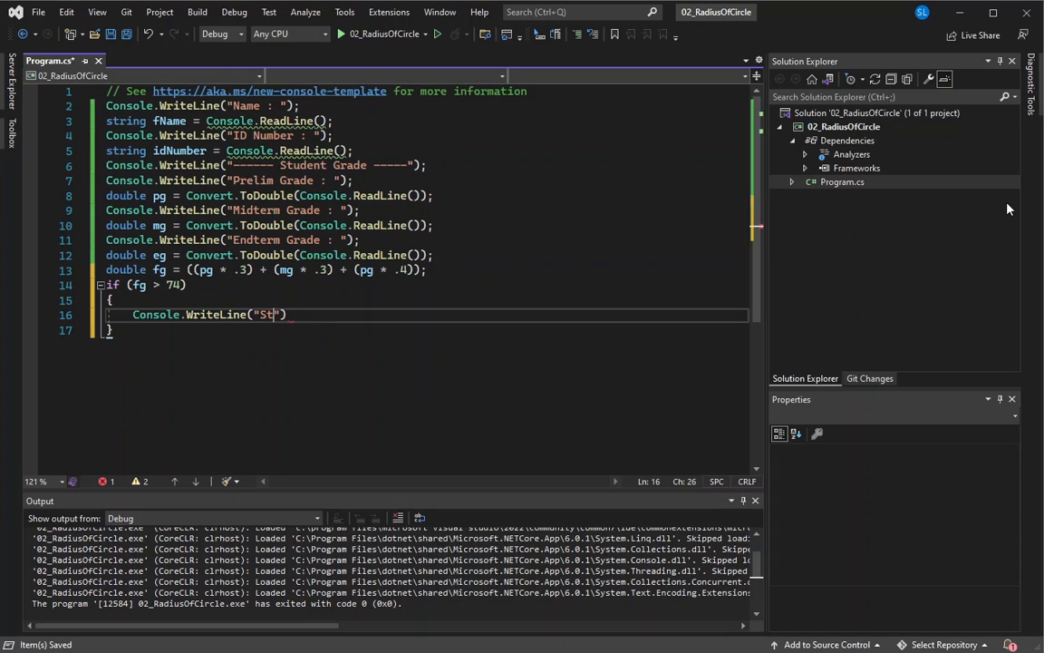
pyautogui.press('BackSpace')
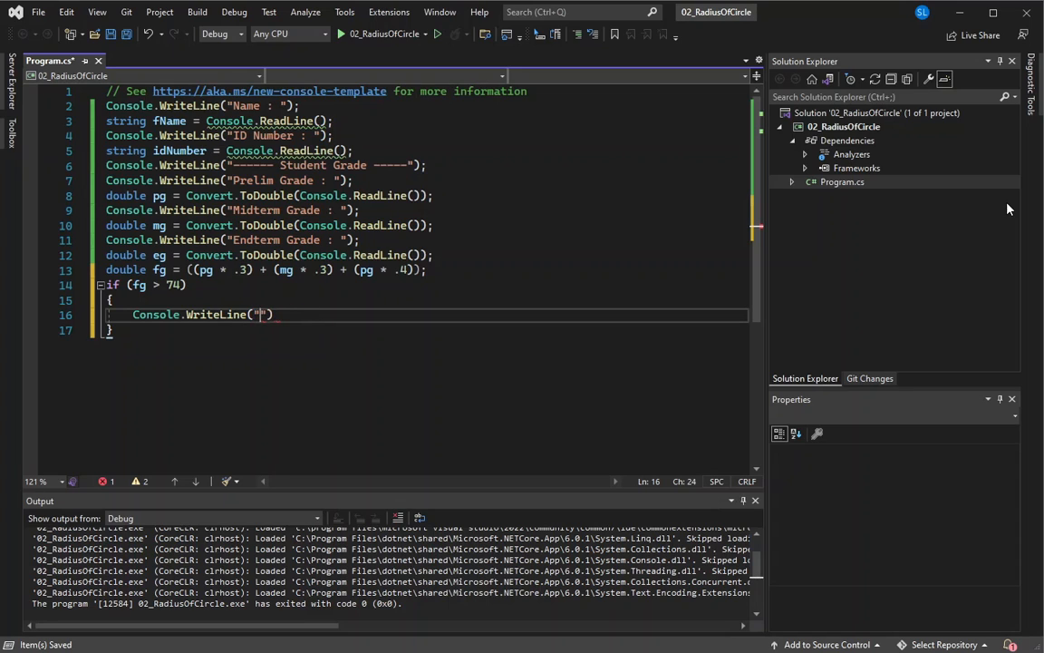
pyautogui.write('Name :')
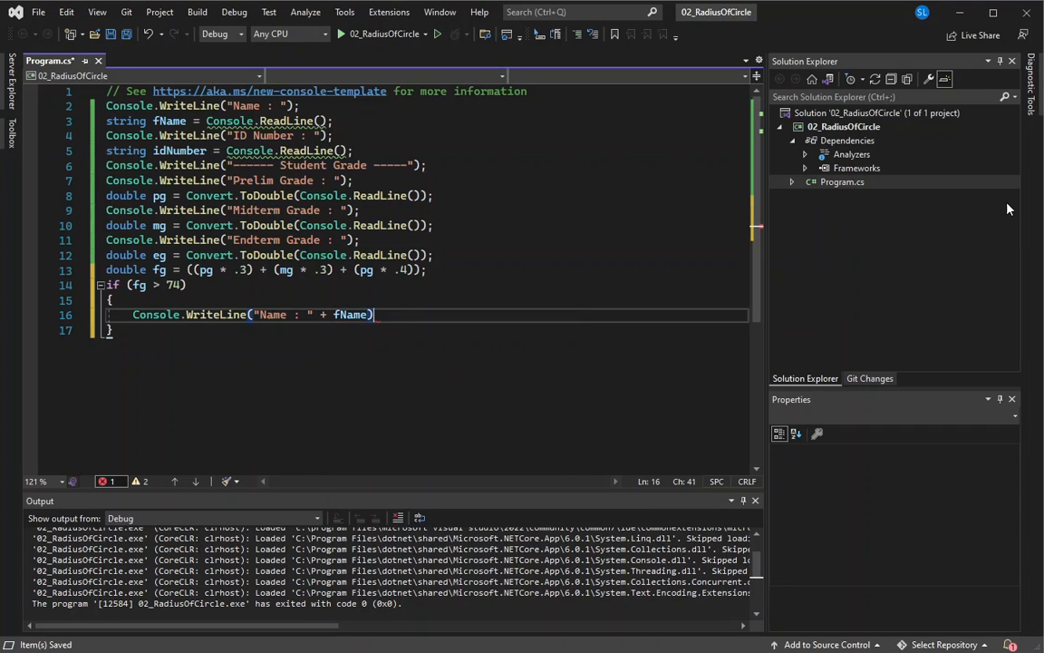
pyautogui.write(';')
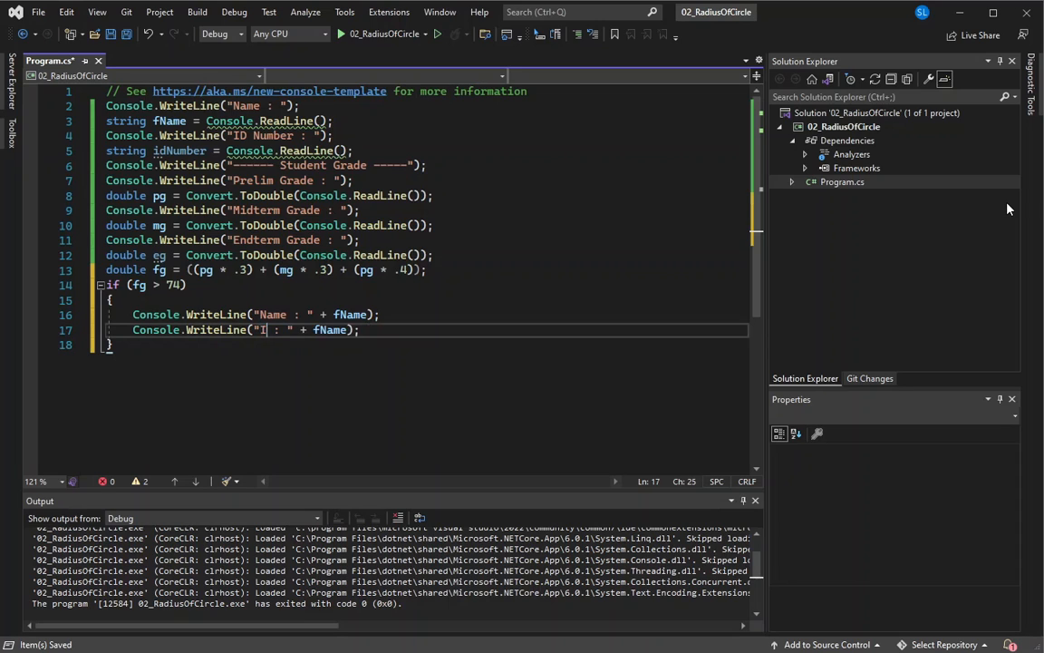
# Add WriteLines printing IDNumber with idNumber and Final Grade with fg
pyautogui.write('DNumber')
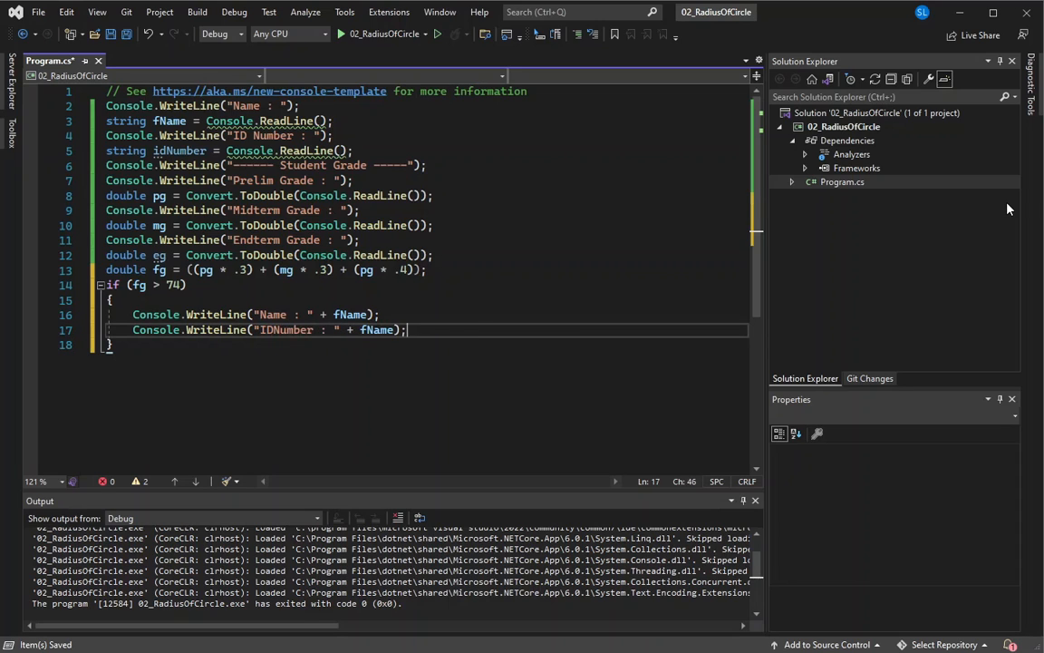
pyautogui.doubleClick(377, 330)
pyautogui.write('idNu')
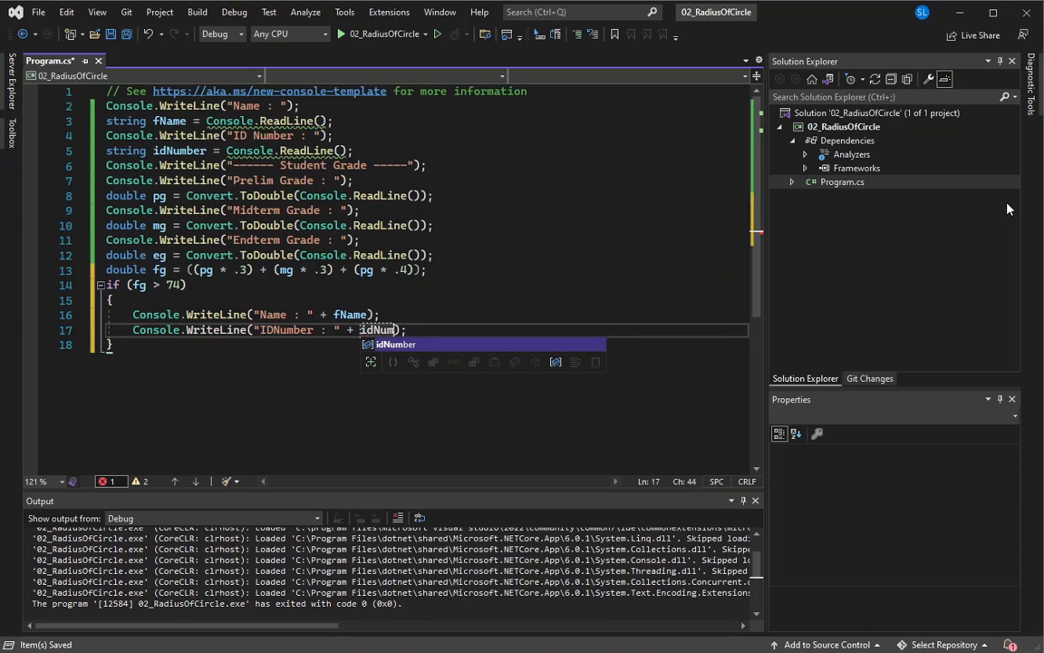
pyautogui.press('Tab')
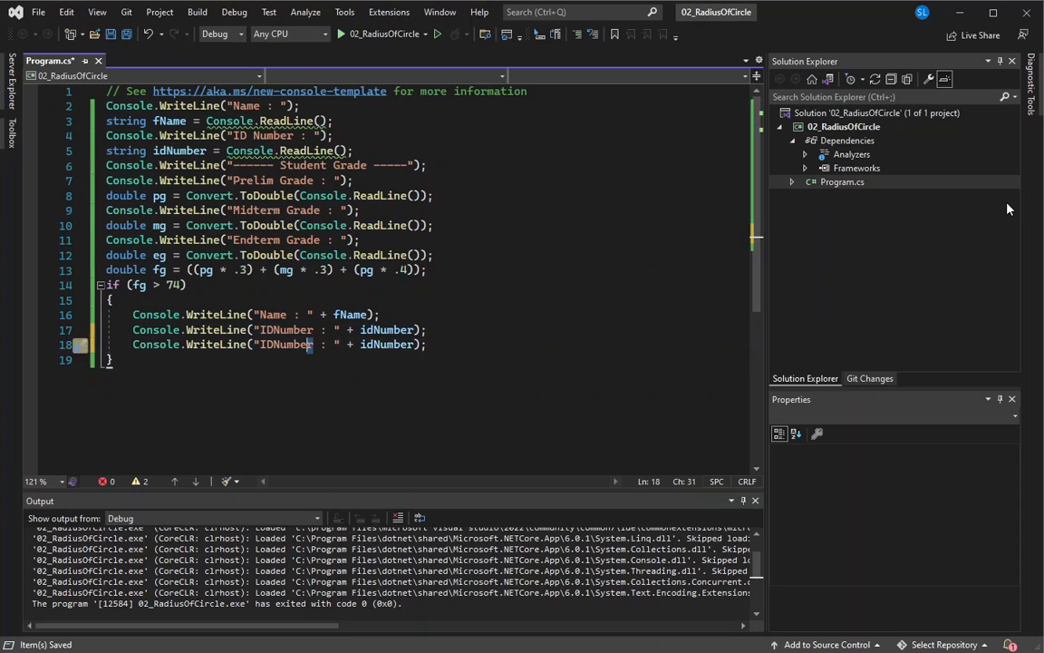
pyautogui.write('F')
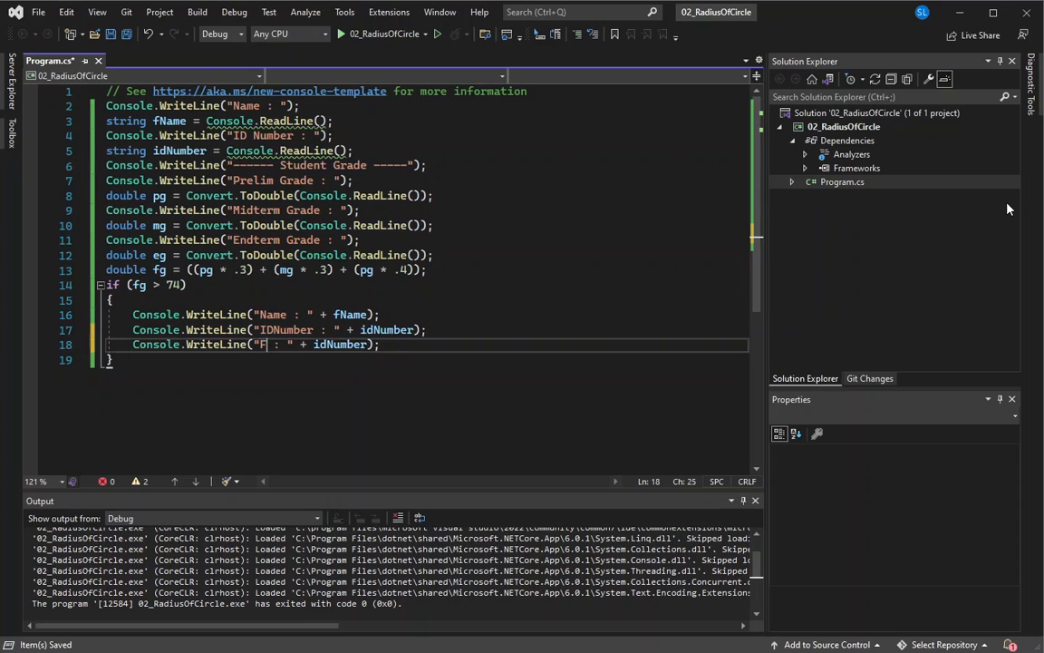
pyautogui.write('inal Grade')
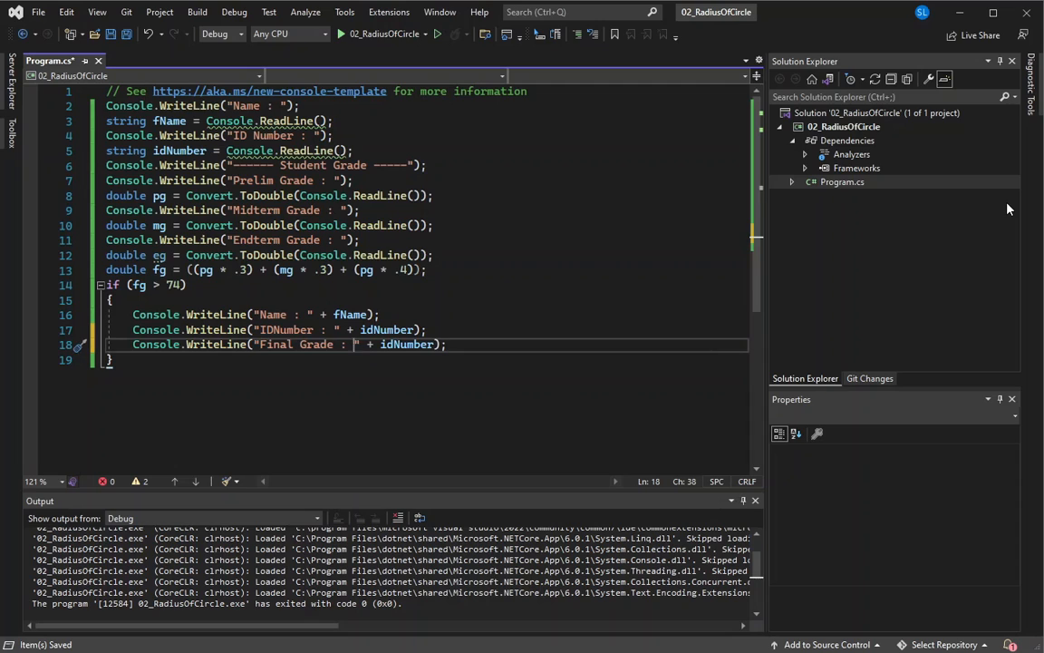
pyautogui.doubleClick(406, 345)
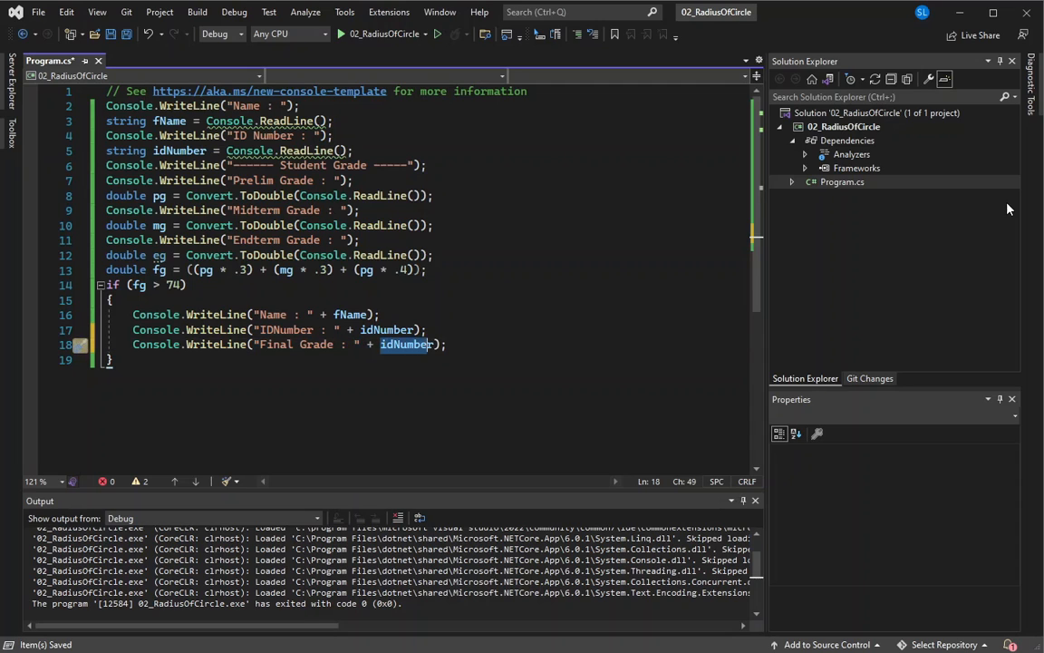
pyautogui.write('fg')
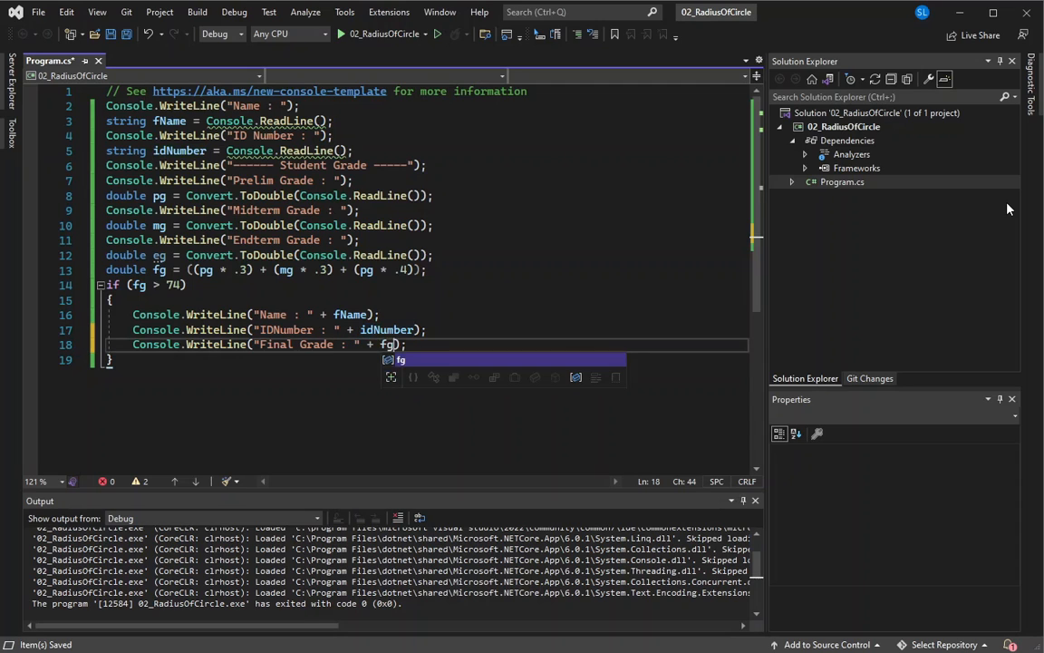
pyautogui.press('enter')
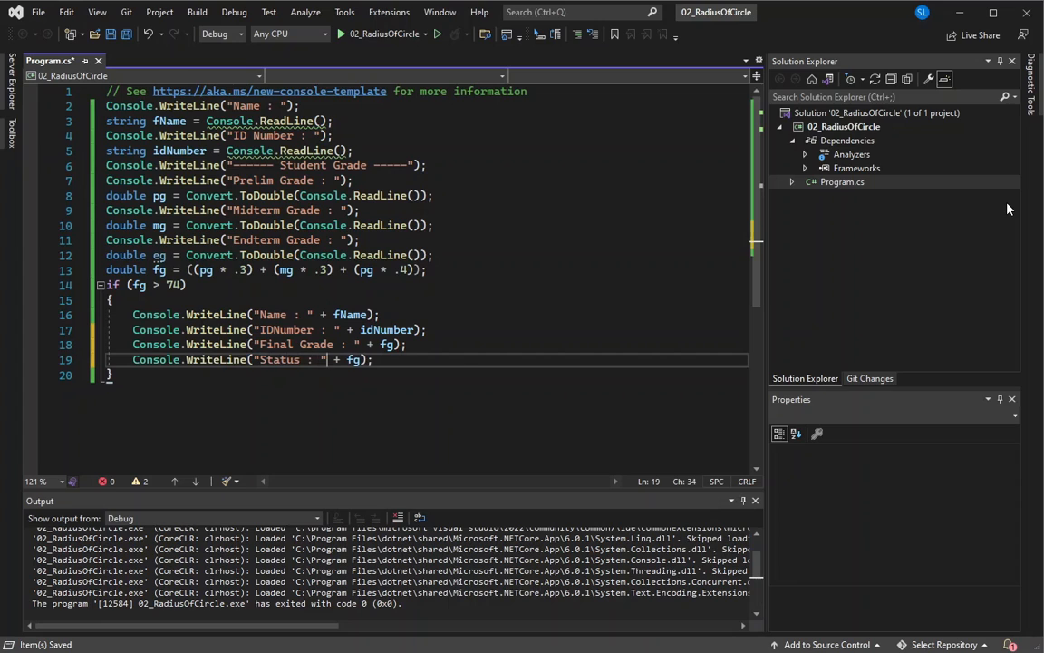
# Make the if branch print "Status : Passed" and the else branch "Status : Failed"
pyautogui.press('Backspace')
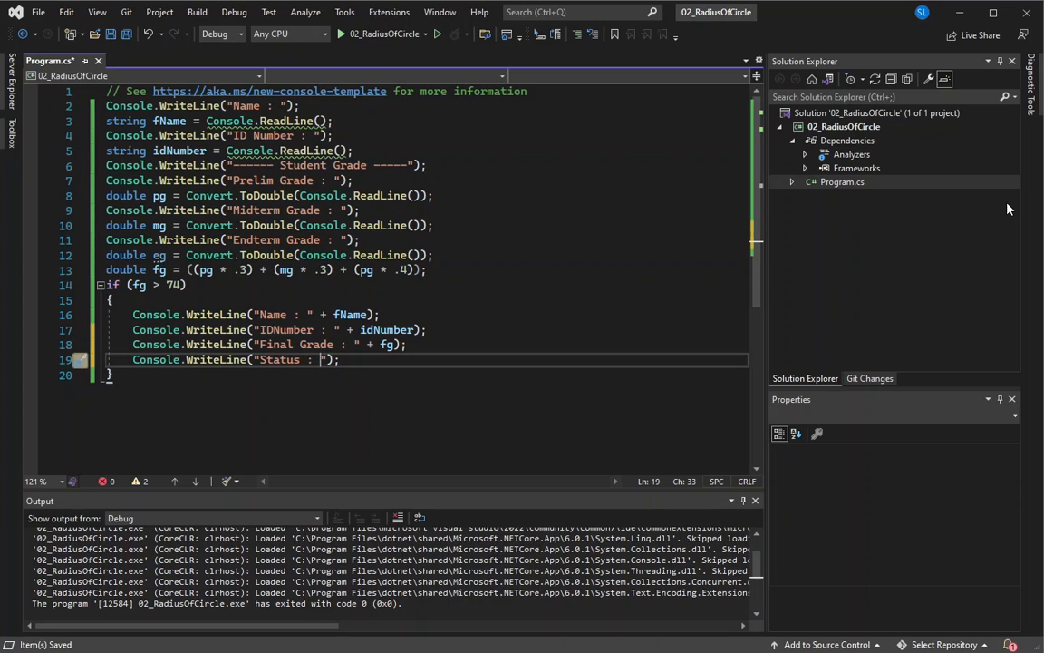
pyautogui.write('Passed')
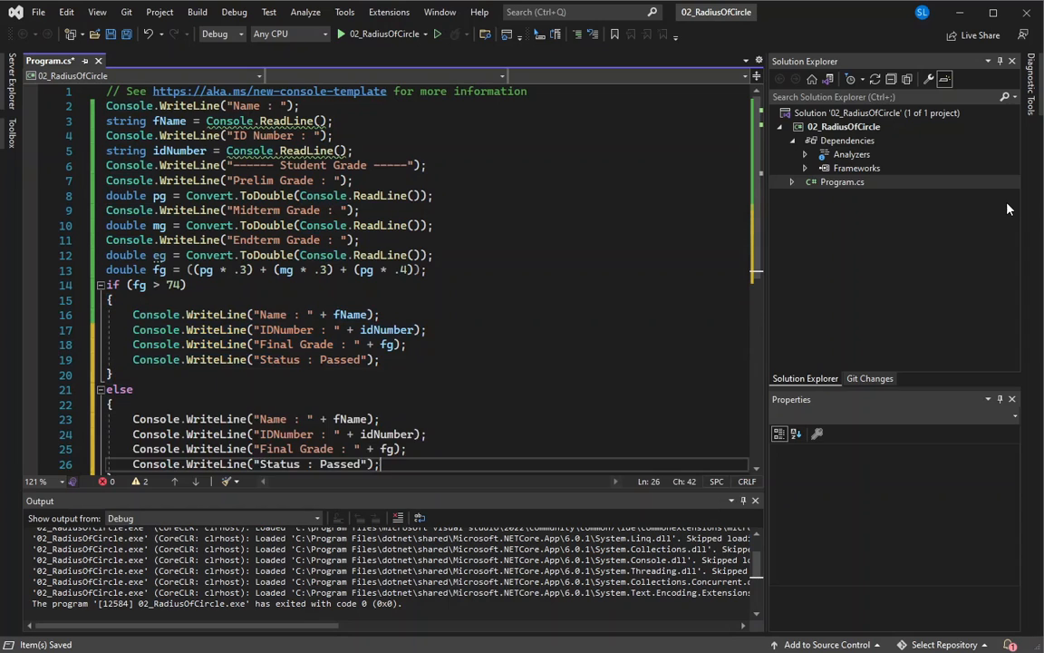
pyautogui.doubleClick(337, 464)
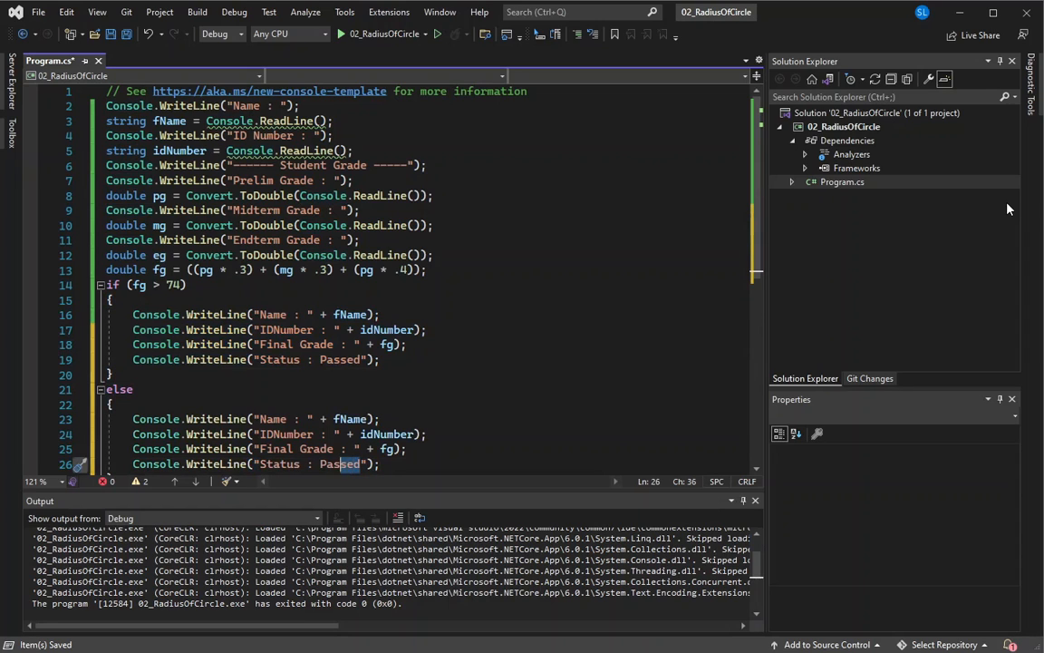
pyautogui.write('Failed')
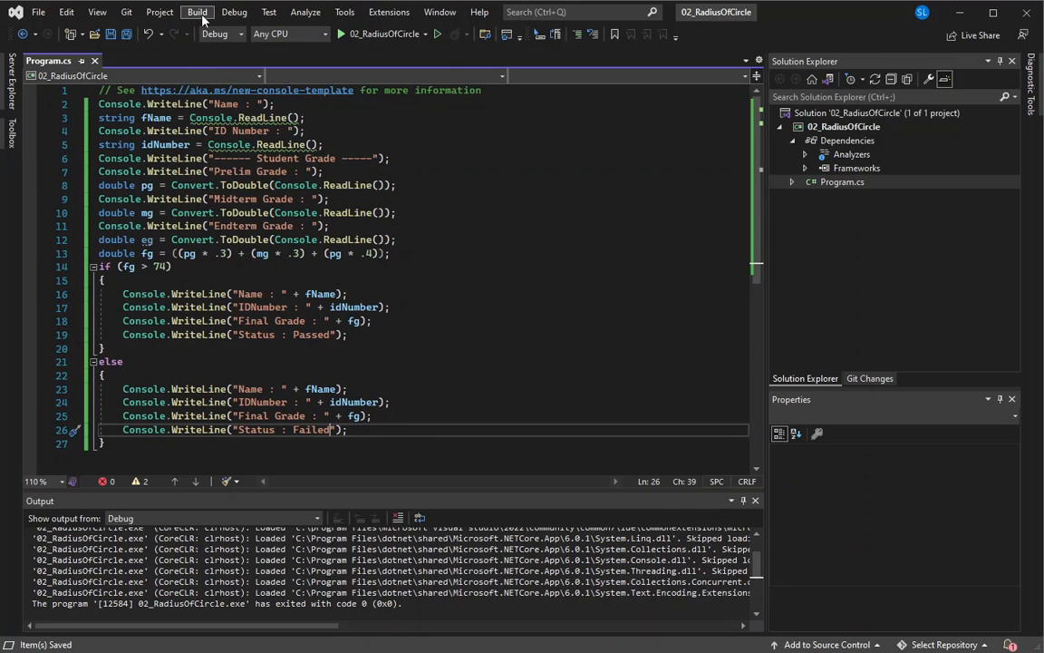
# Build the solution and show its two CS8600 null-conversion warnings in the Error List
pyautogui.click(195, 11)
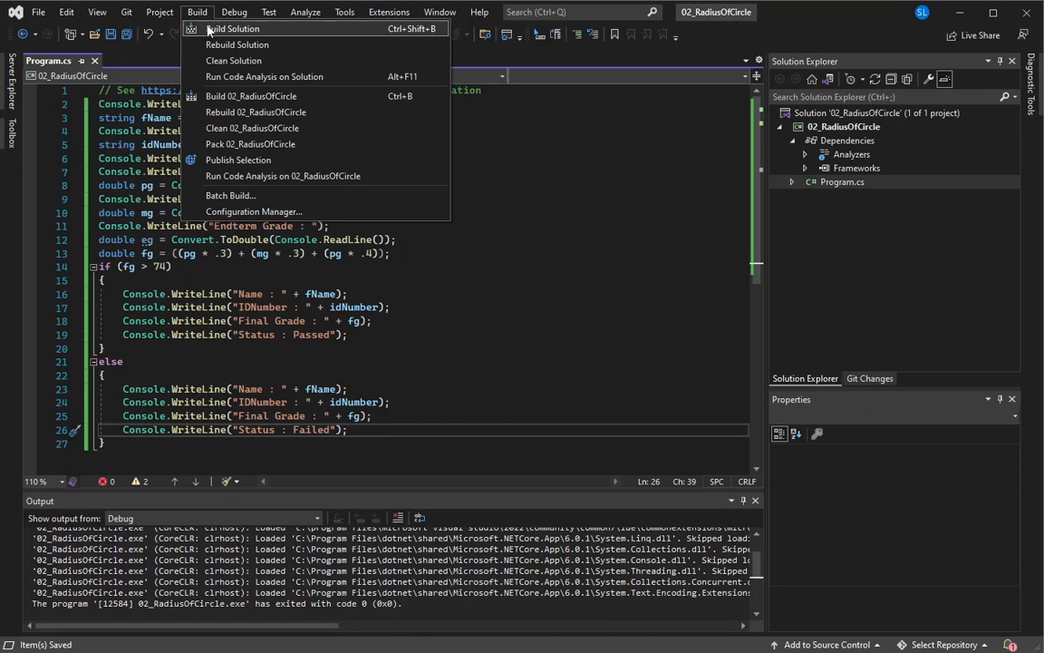
pyautogui.click(234, 29)
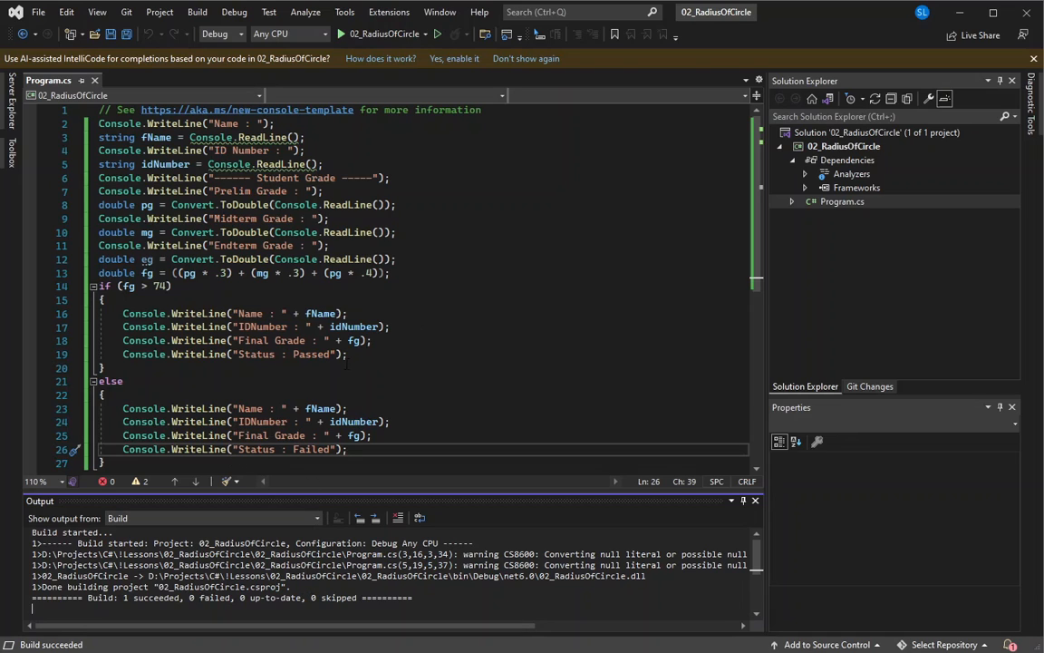
pyautogui.moveTo(138, 483)
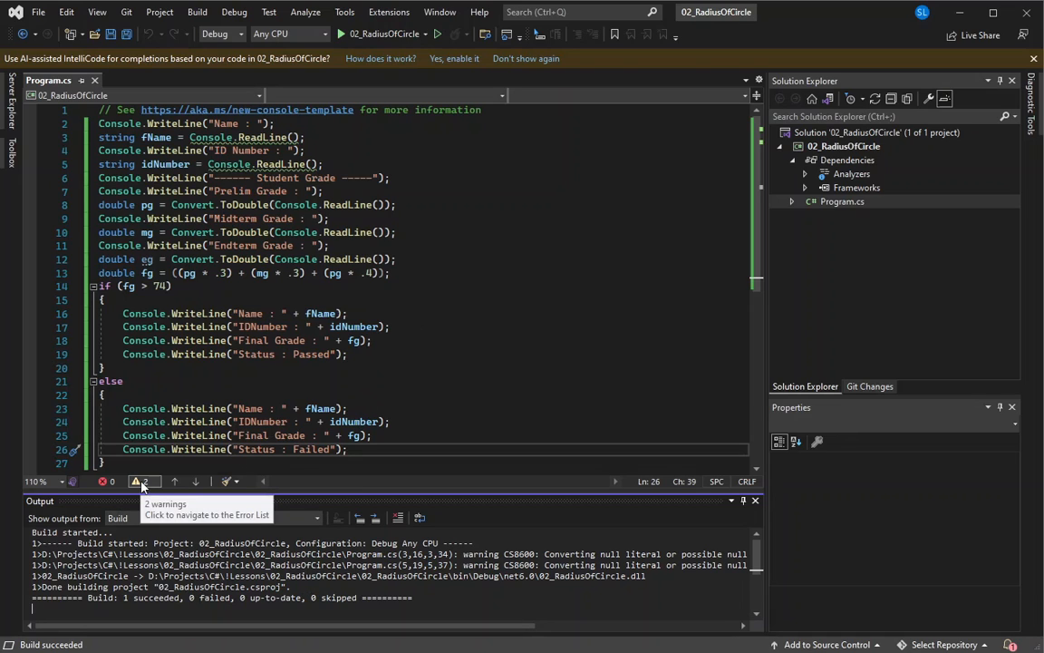
pyautogui.click(141, 482)
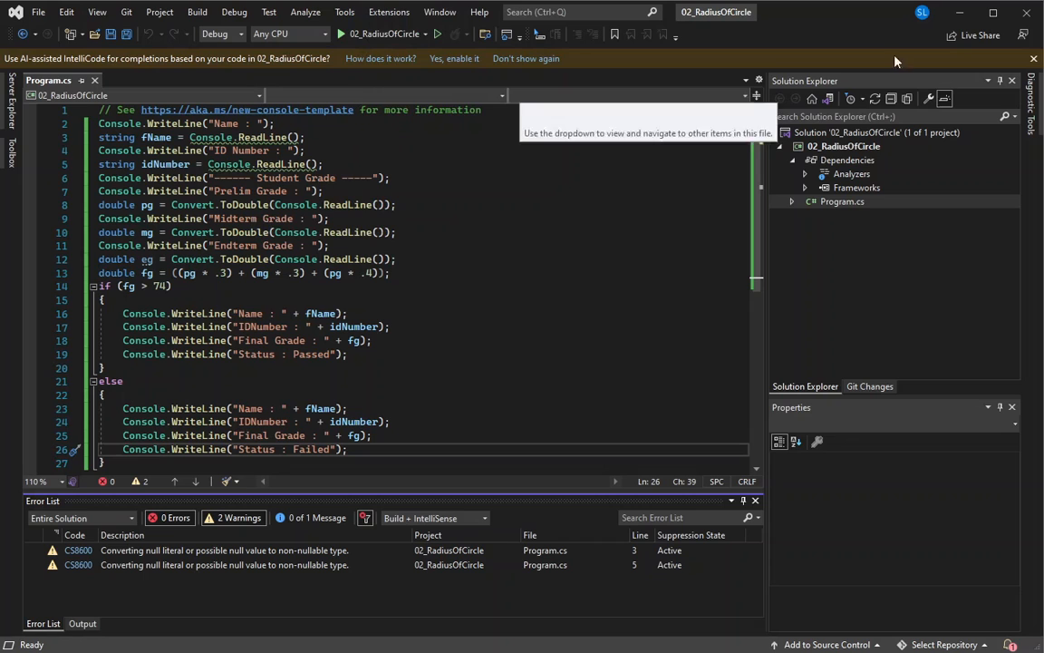
# Run the grade calculator and answer its prompts with name Michael Jor and ID 111
pyautogui.click(526, 58)
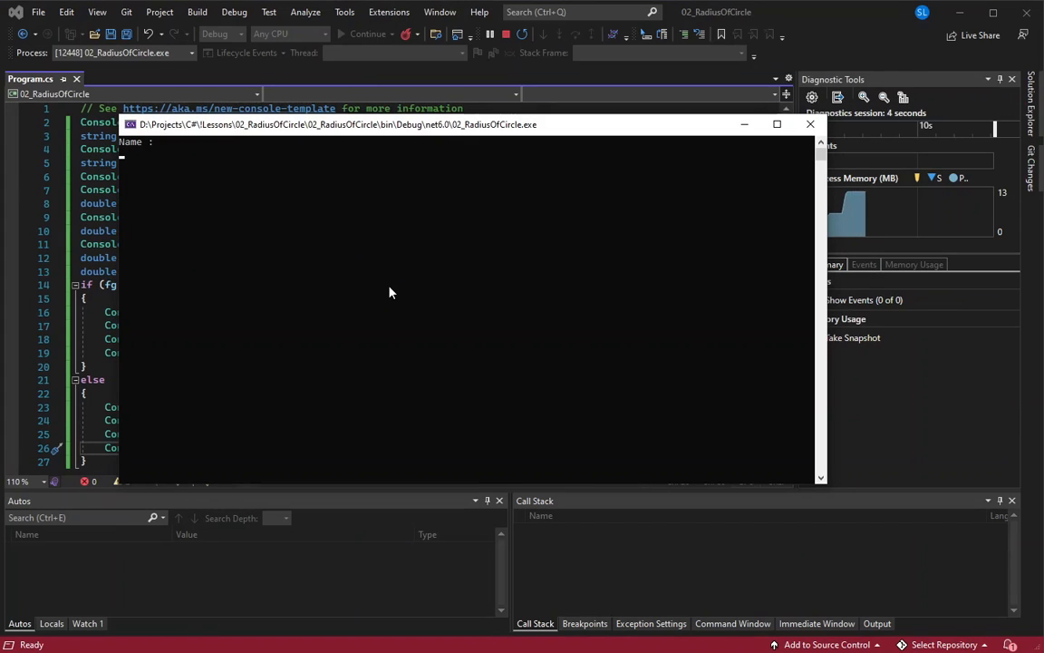
pyautogui.write('Michael Jordan')
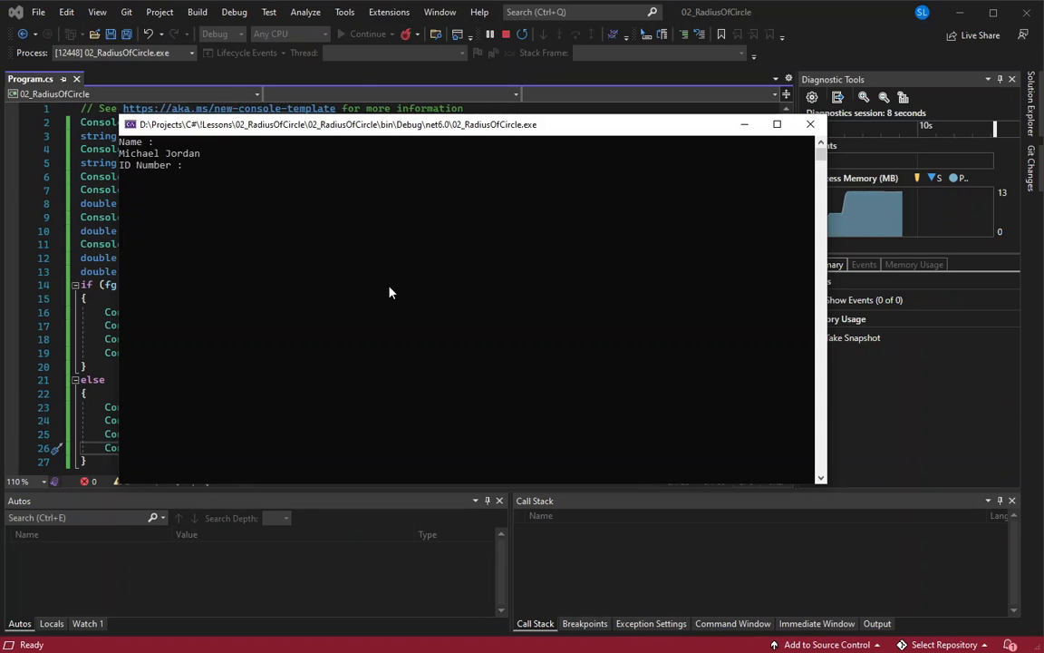
pyautogui.write('111')
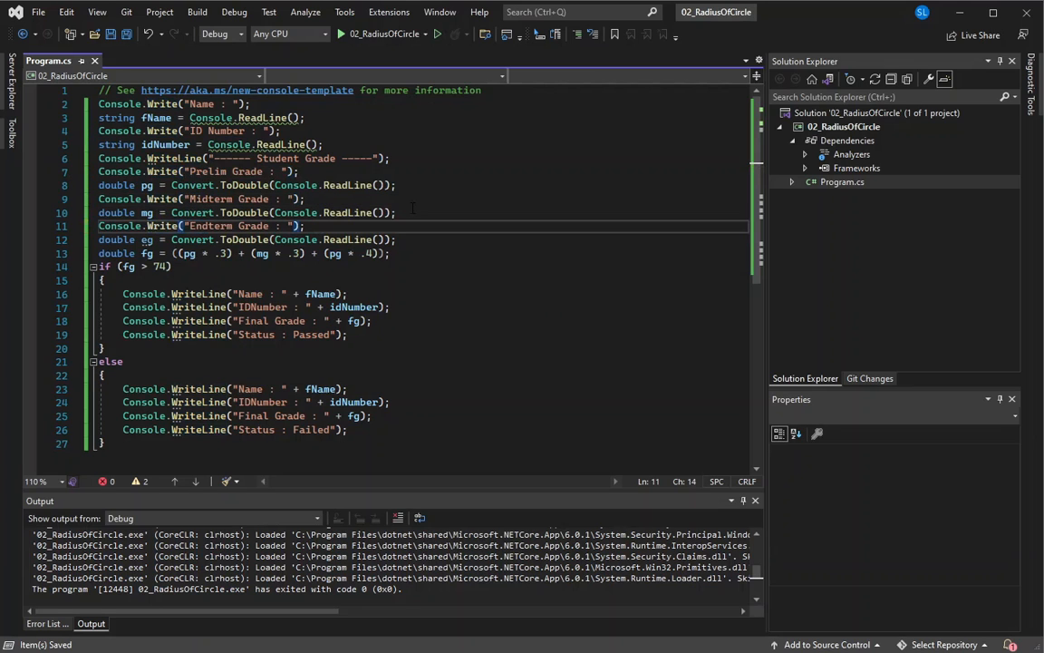
# Open the Build menu after switching the prompts from WriteLine to Write
pyautogui.click(196, 11)
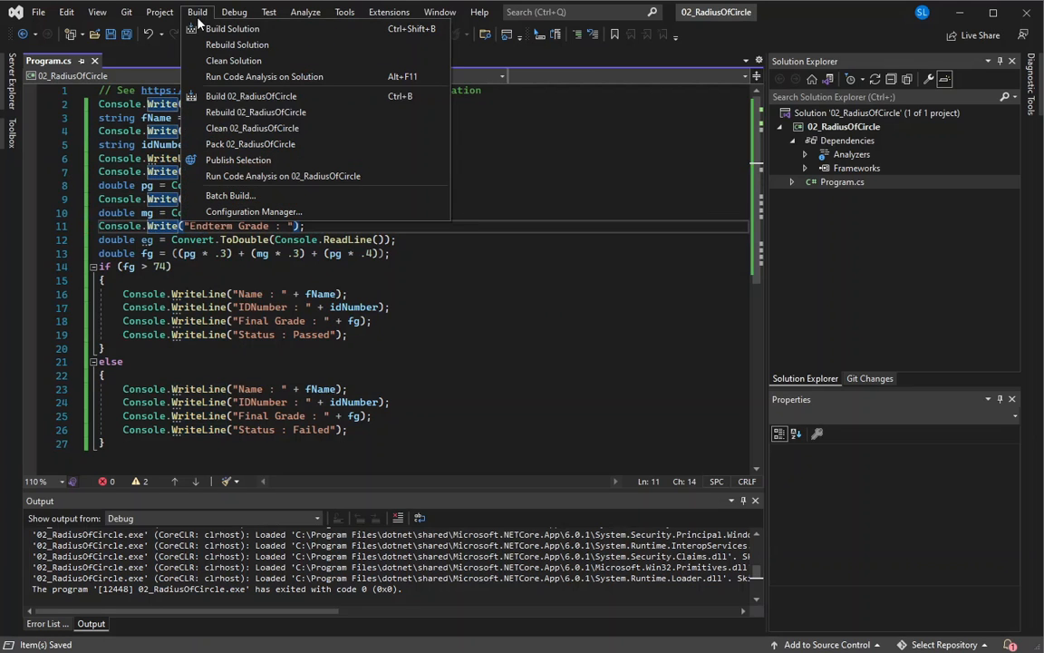
# Rebuild the solution and start the grade calculator again
pyautogui.click(232, 29)
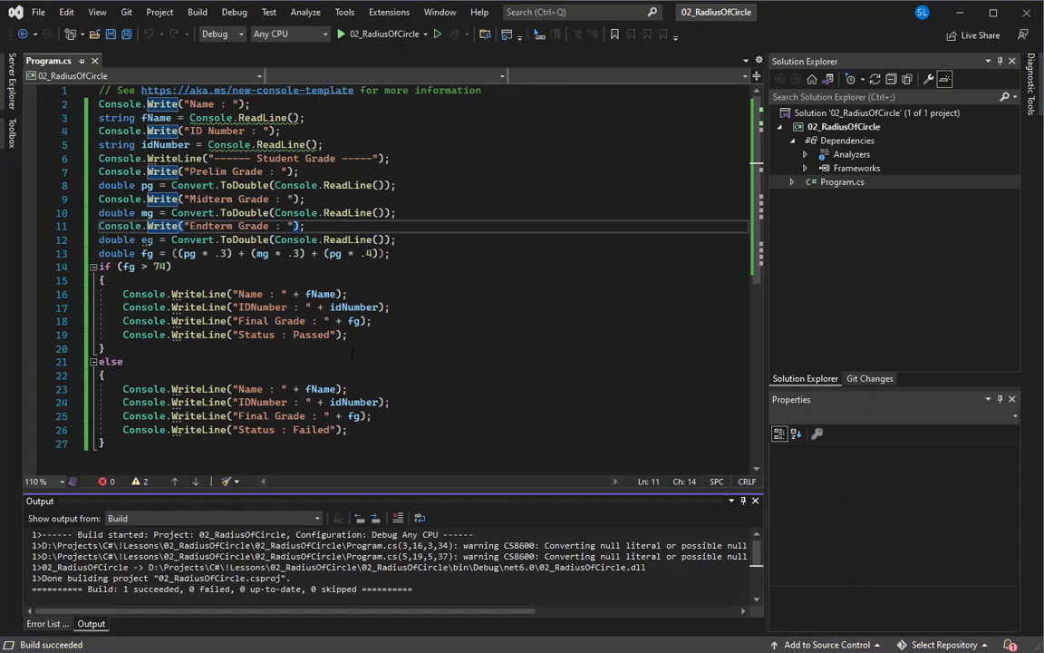
pyautogui.click(435, 33)
pyautogui.write('M')
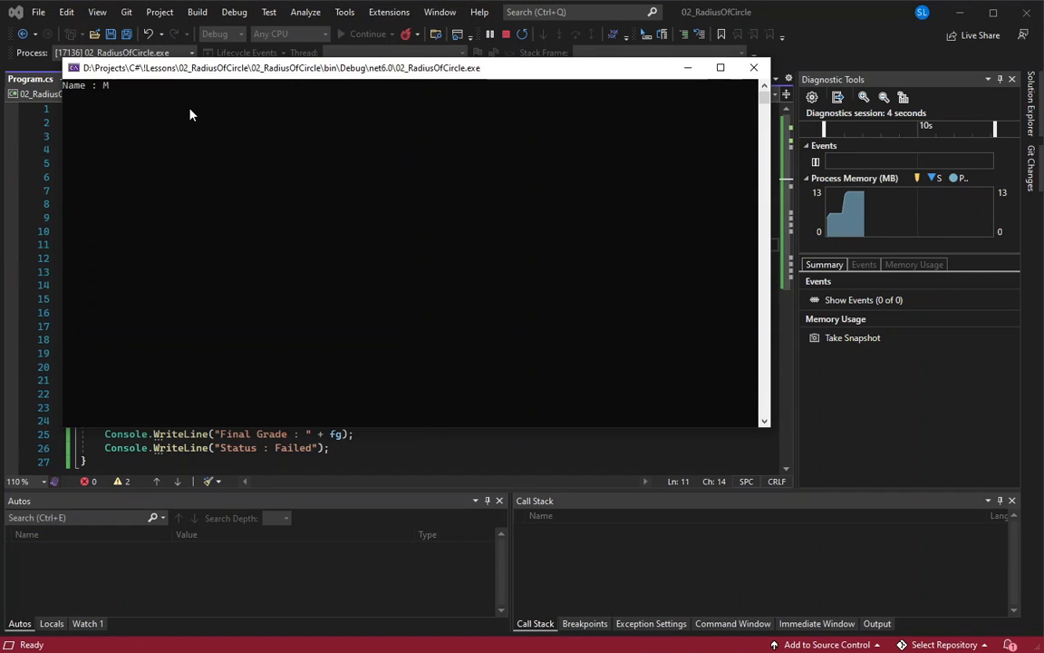
# Answer the prompts with name 'ichael Jorda', ID 1 and grade 95, yielding final grade 95.9, Passed
pyautogui.write('ichael Jorda')
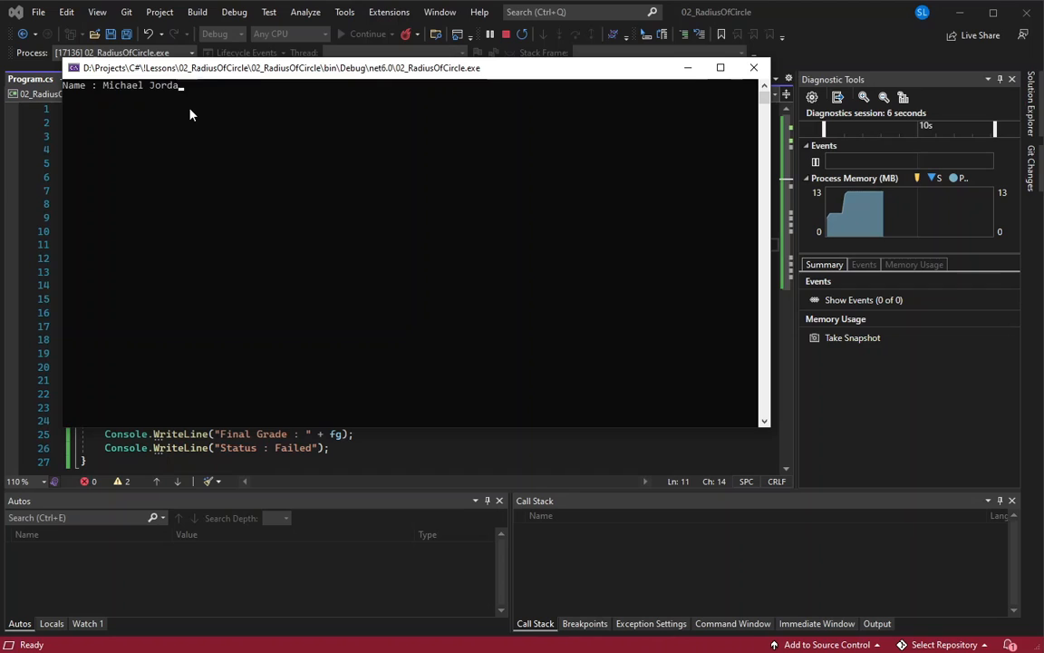
pyautogui.write('1')
pyautogui.write('23')
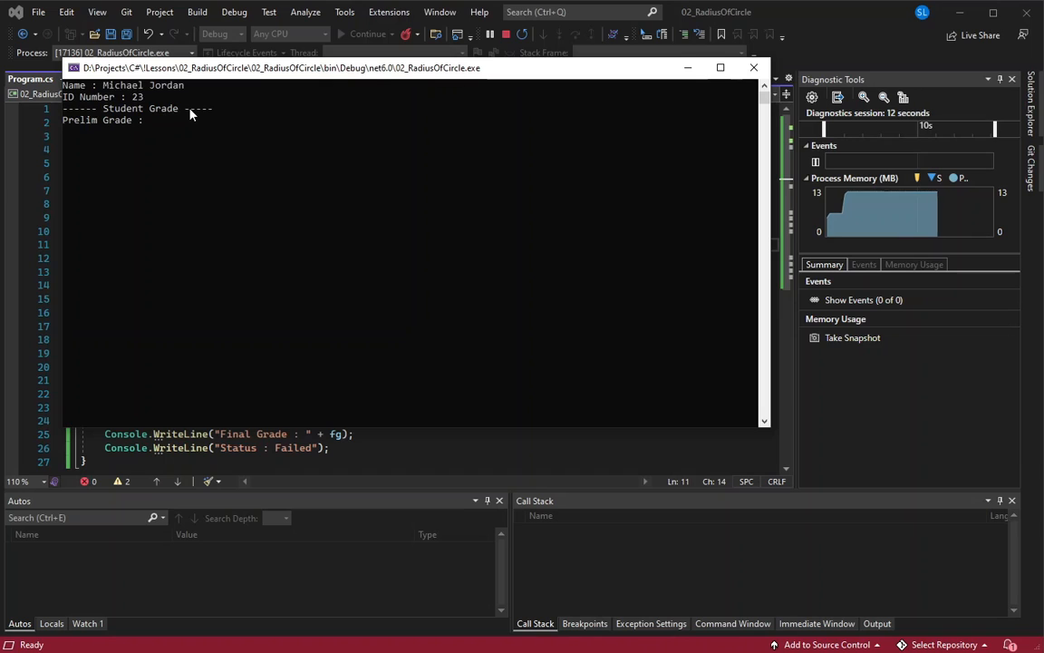
pyautogui.write('95')
pyautogui.write('98')
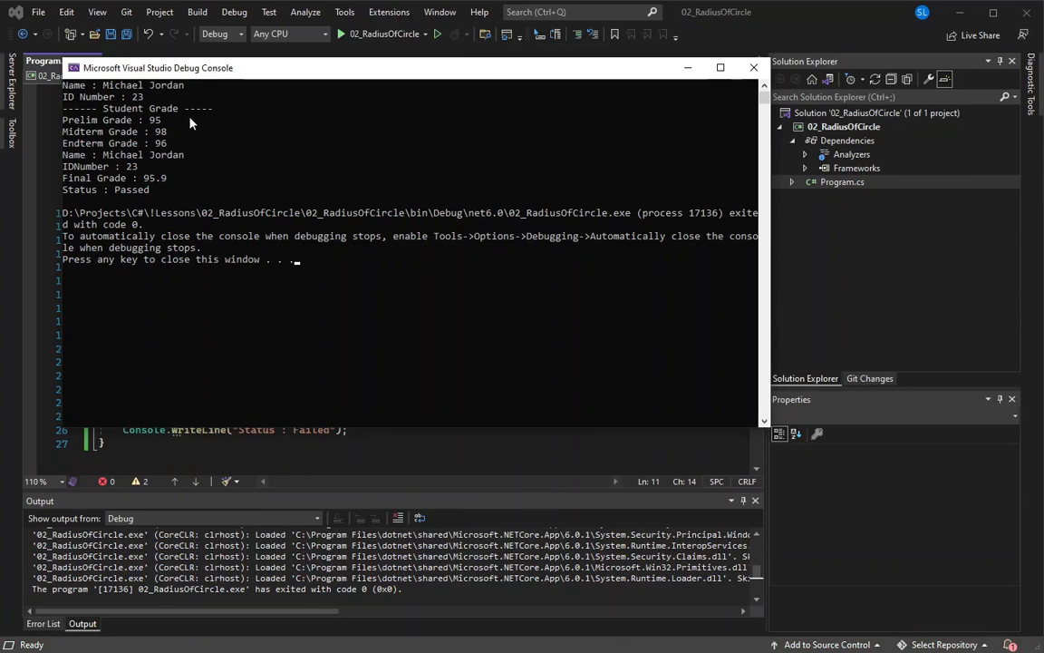
pyautogui.moveTo(169, 192)
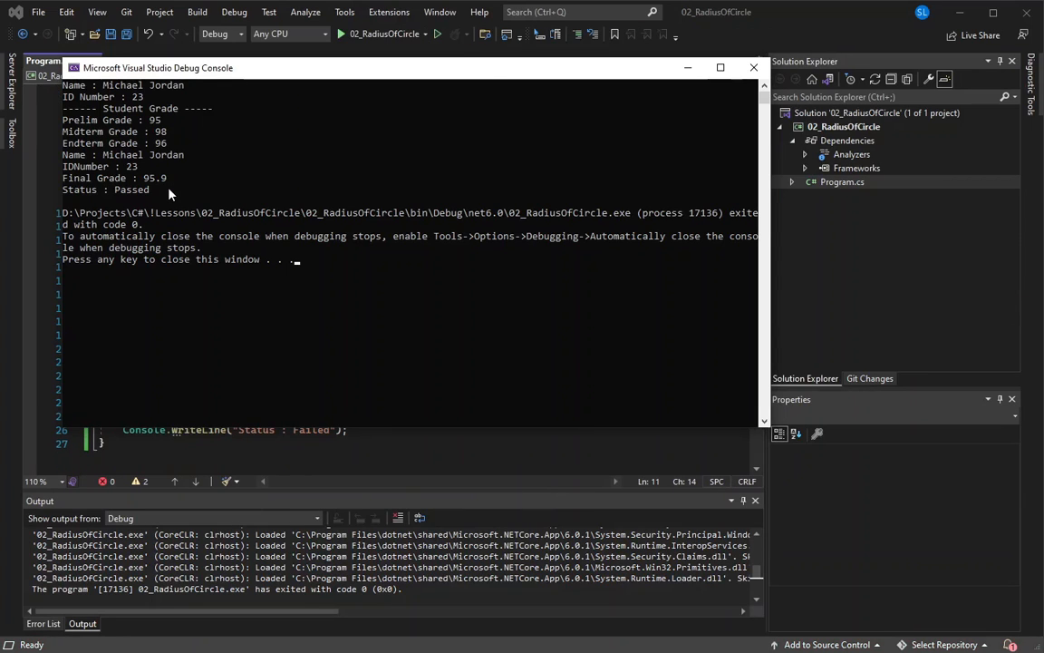